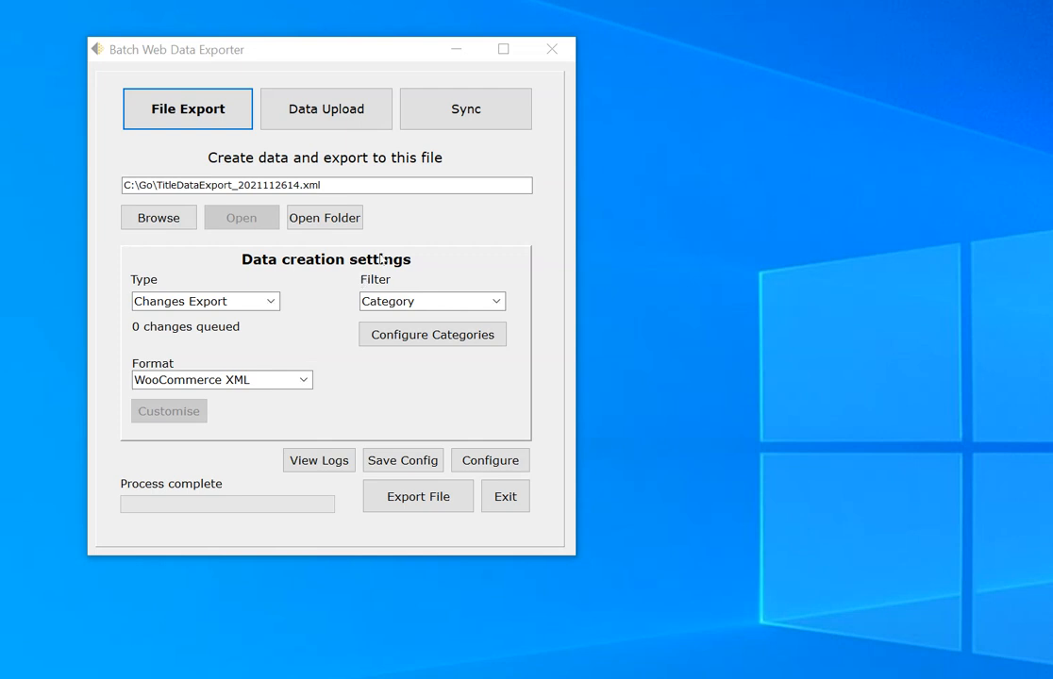
pyautogui.moveTo(407, 209)
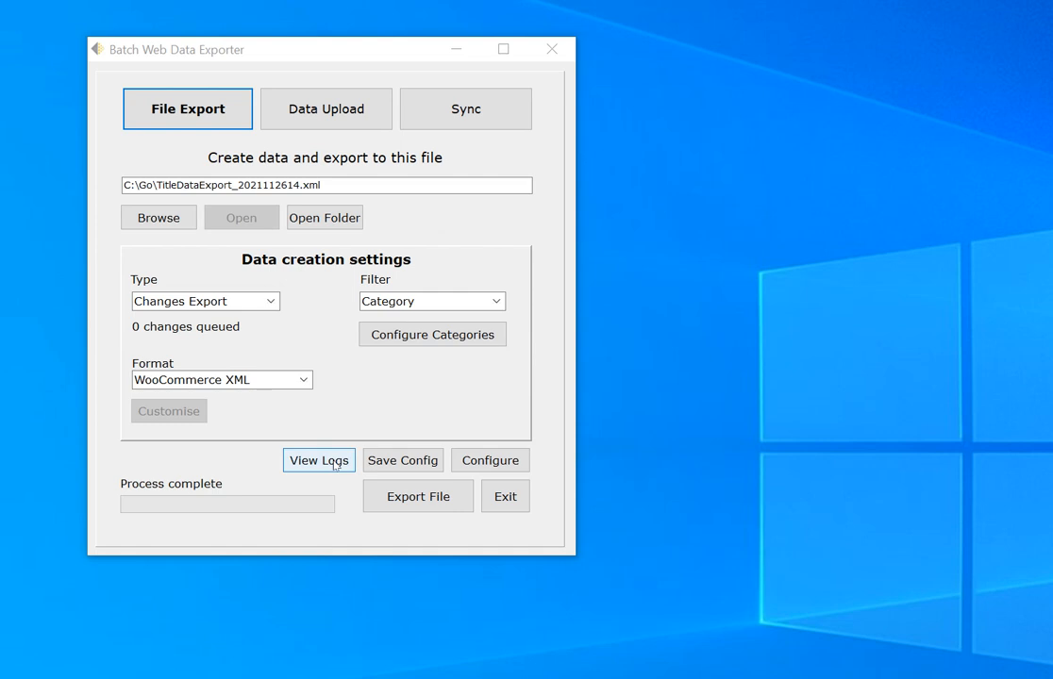
pyautogui.moveTo(336, 468)
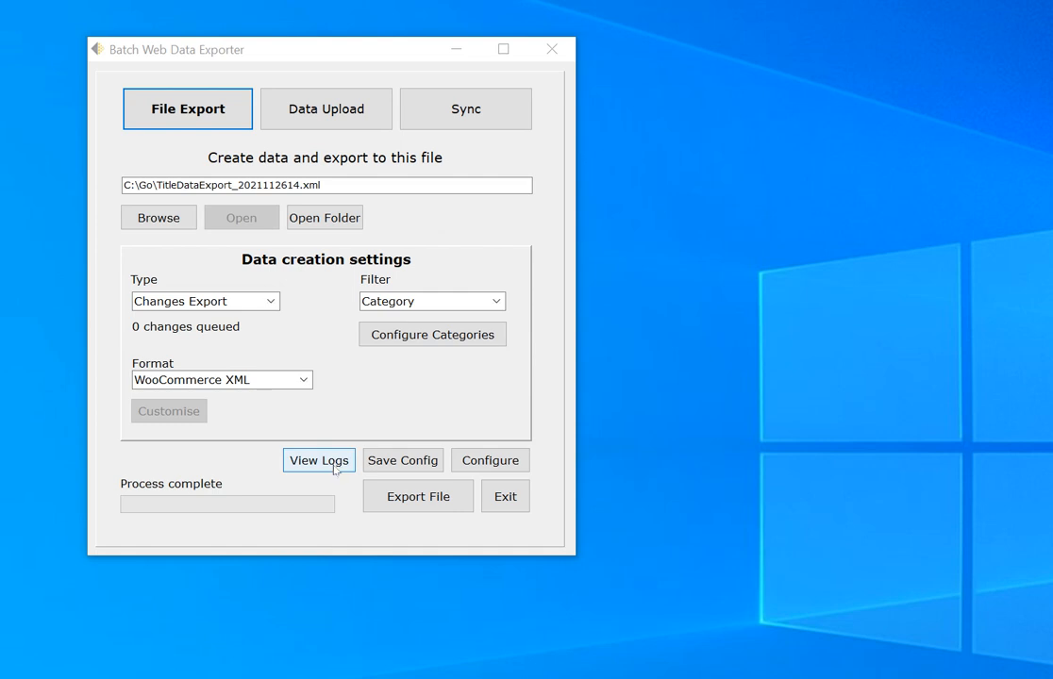
# Bring up the Export Logs window via View Logs, landing on the Failed Uploads list
pyautogui.click(317, 460)
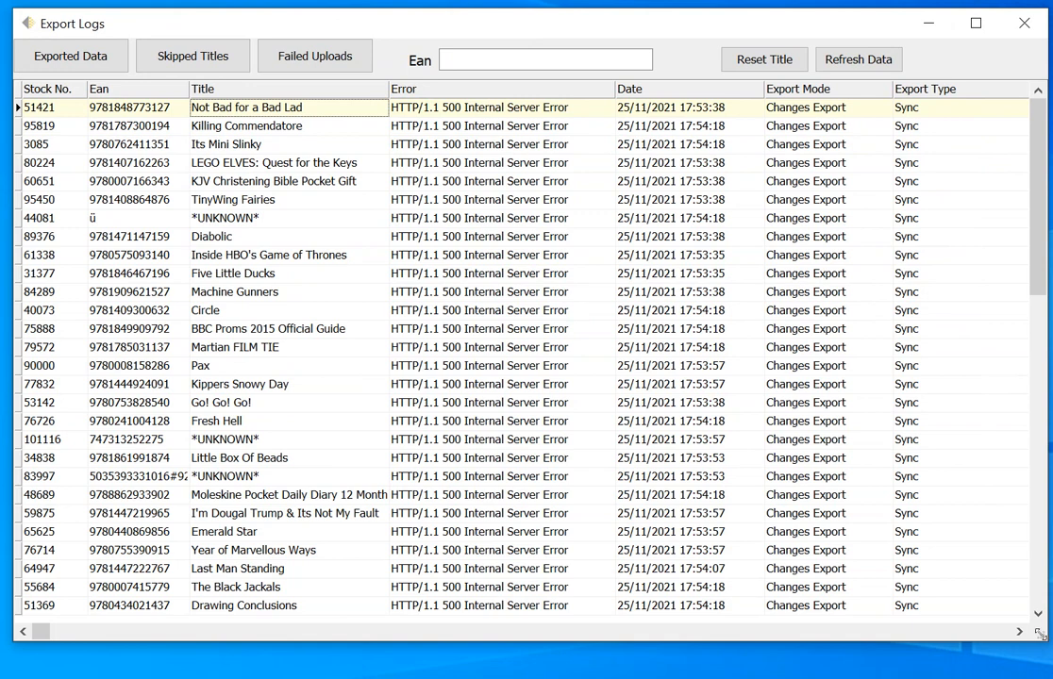
pyautogui.moveTo(85, 88)
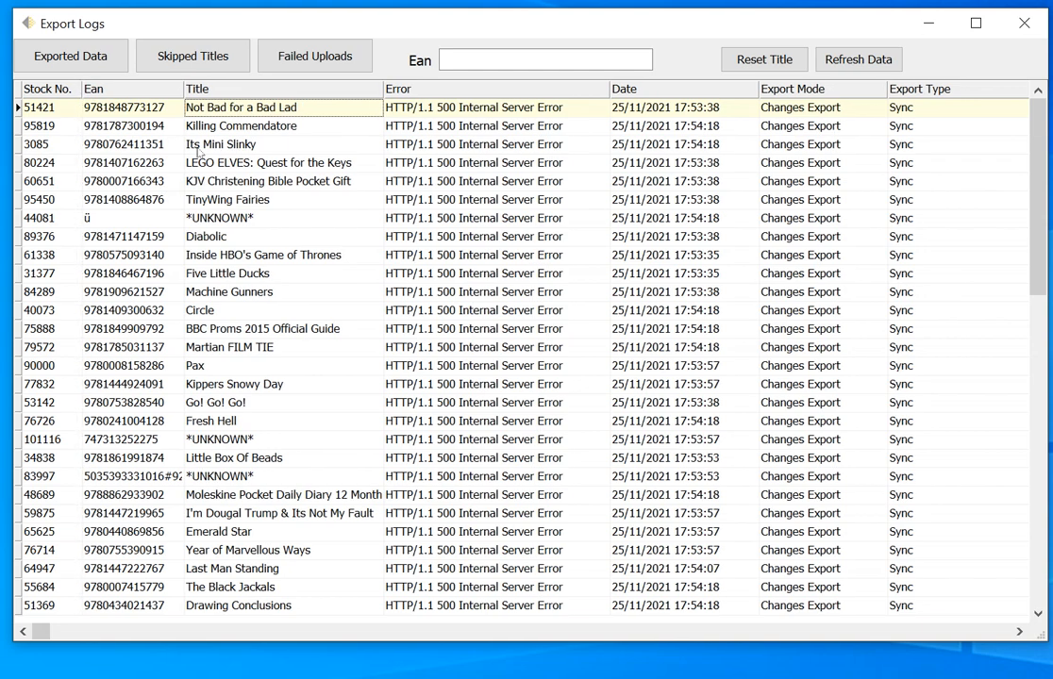
pyautogui.click(71, 57)
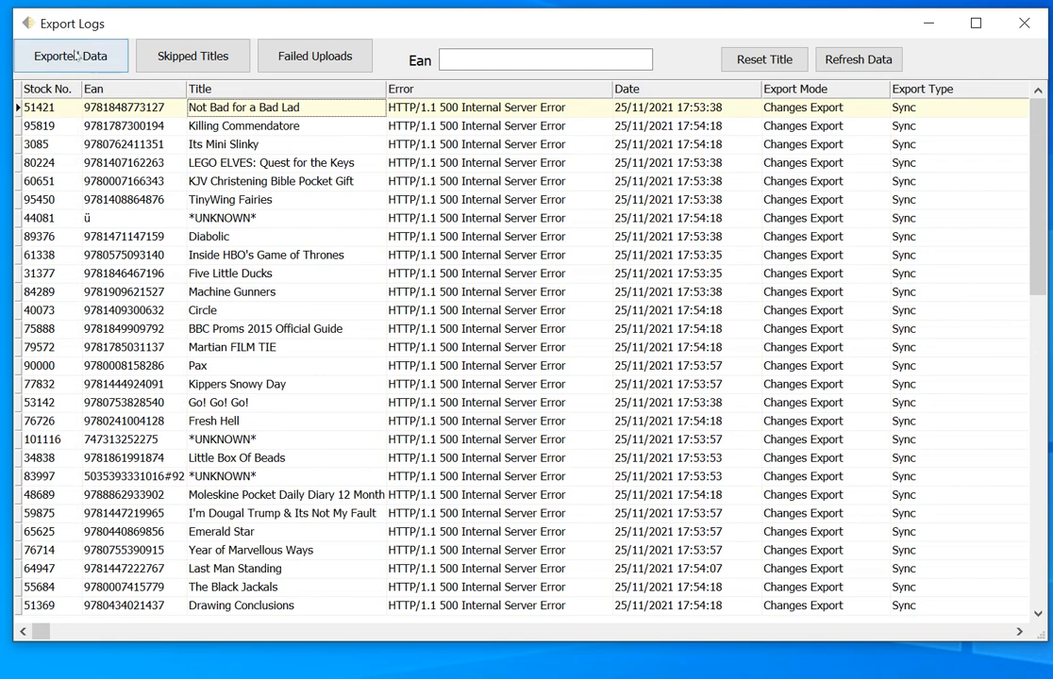
# Show the Exported Data log and browse down through the full file export records
pyautogui.click(72, 57)
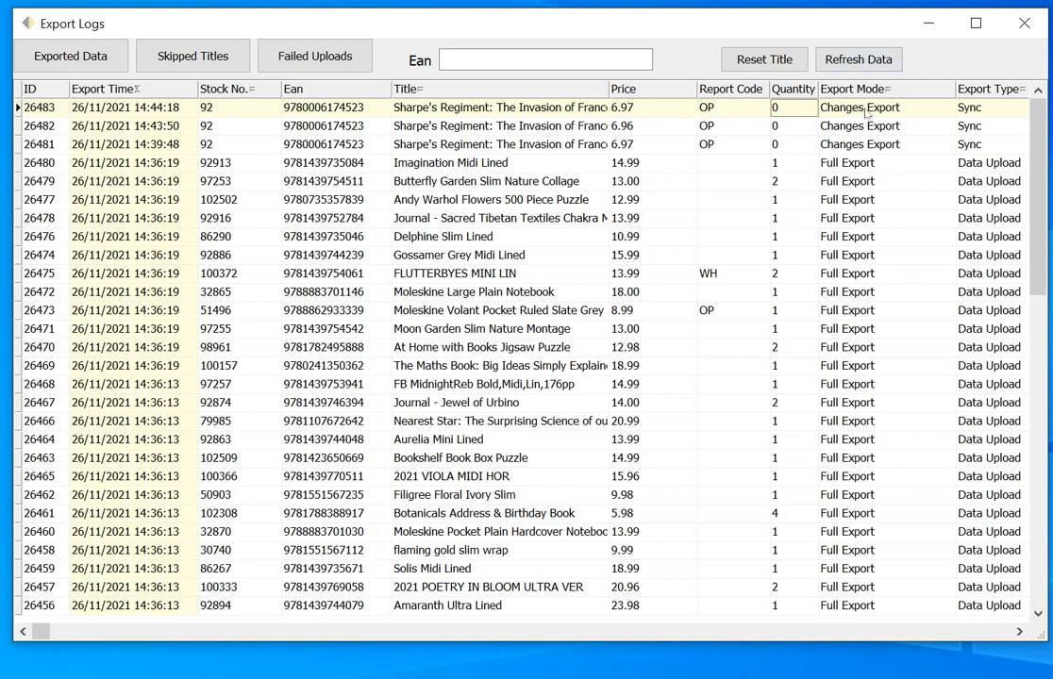
pyautogui.click(860, 105)
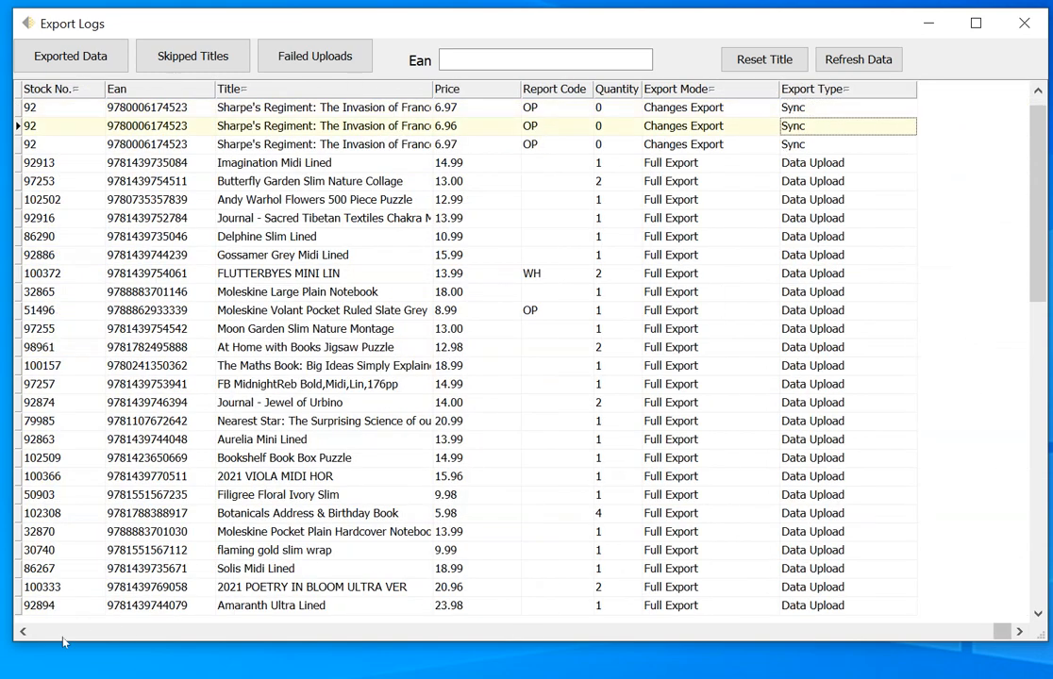
pyautogui.moveTo(274, 166)
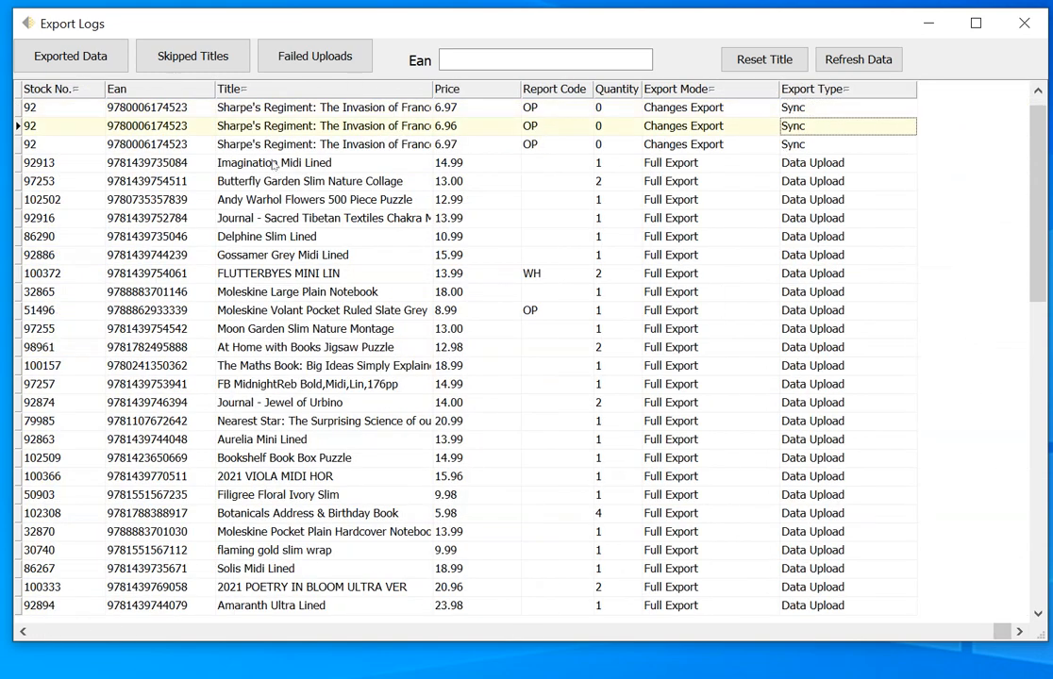
pyautogui.click(274, 163)
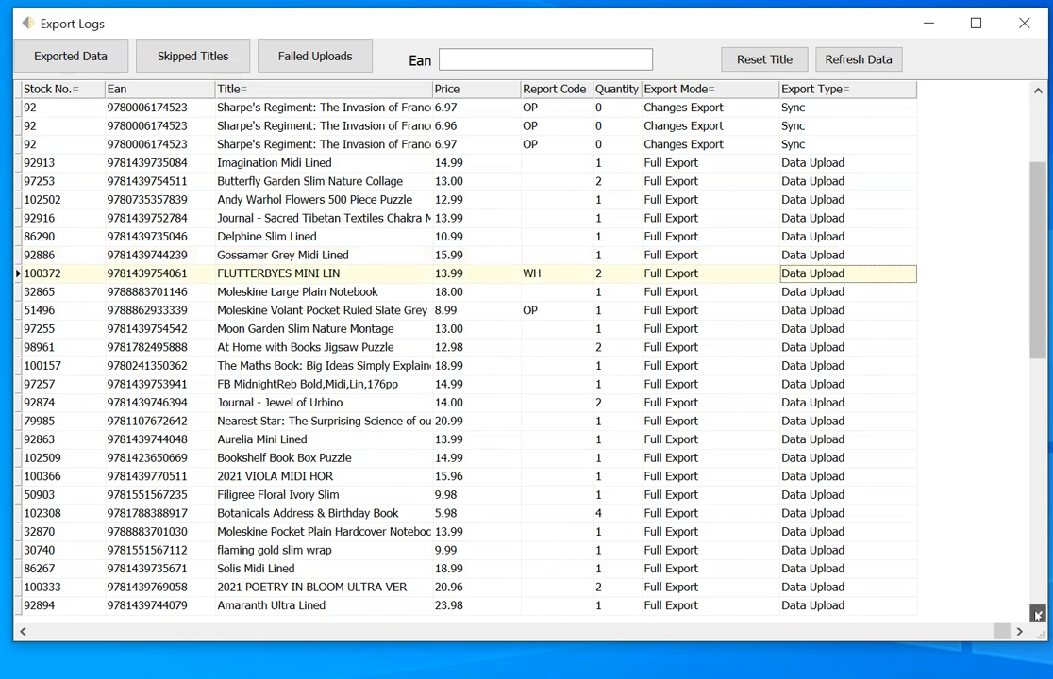
pyautogui.scroll(-3)
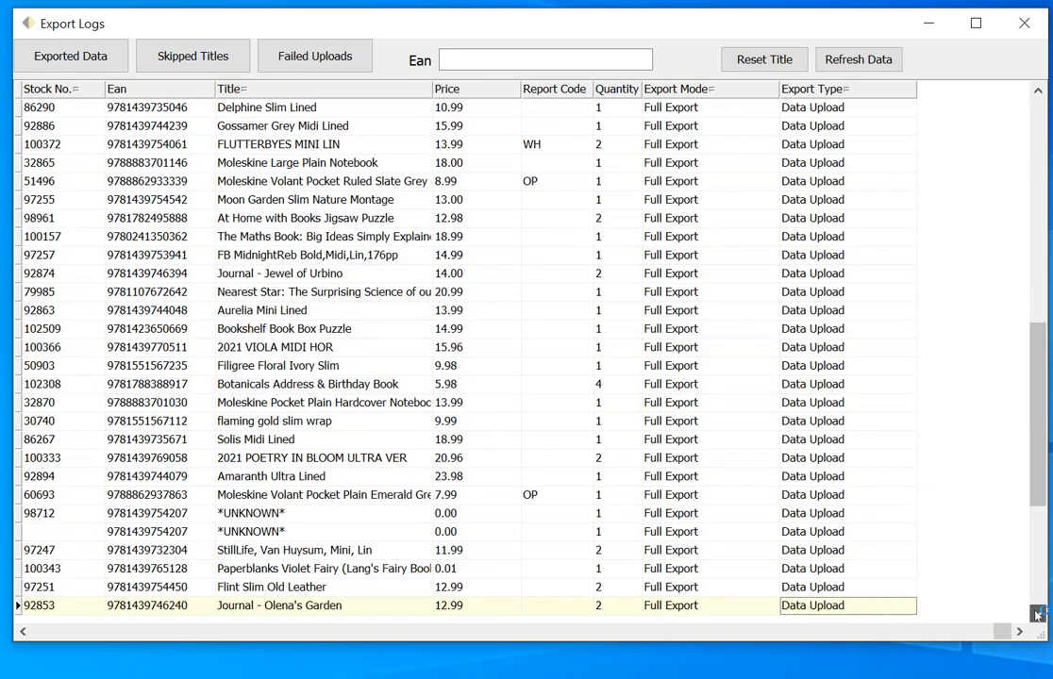
pyautogui.scroll(-3)
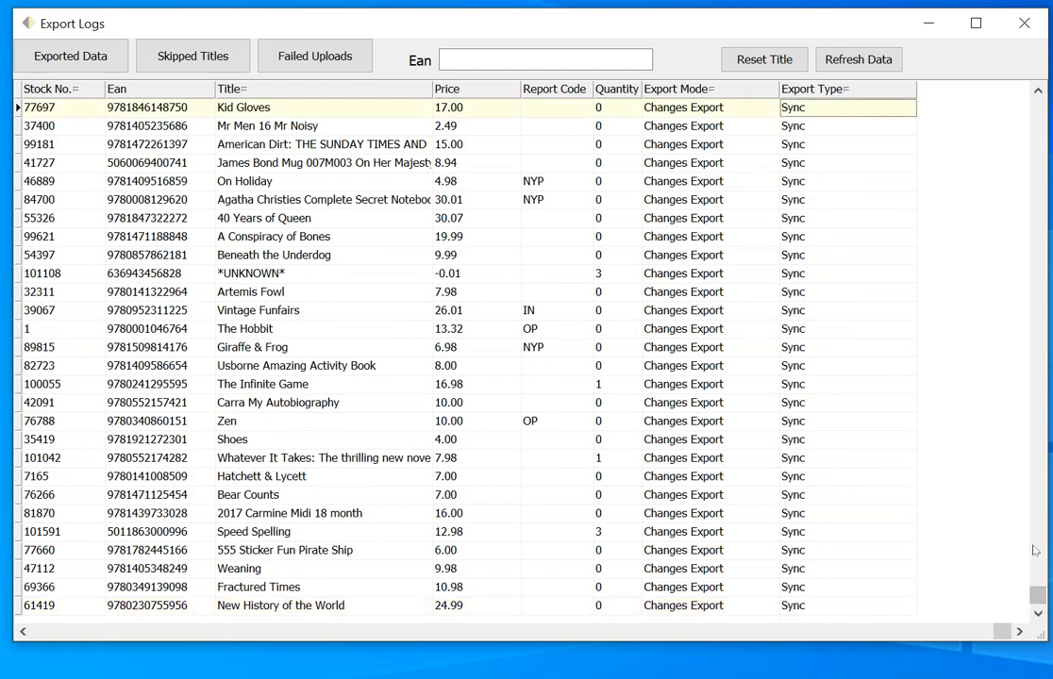
pyautogui.scroll(-3)
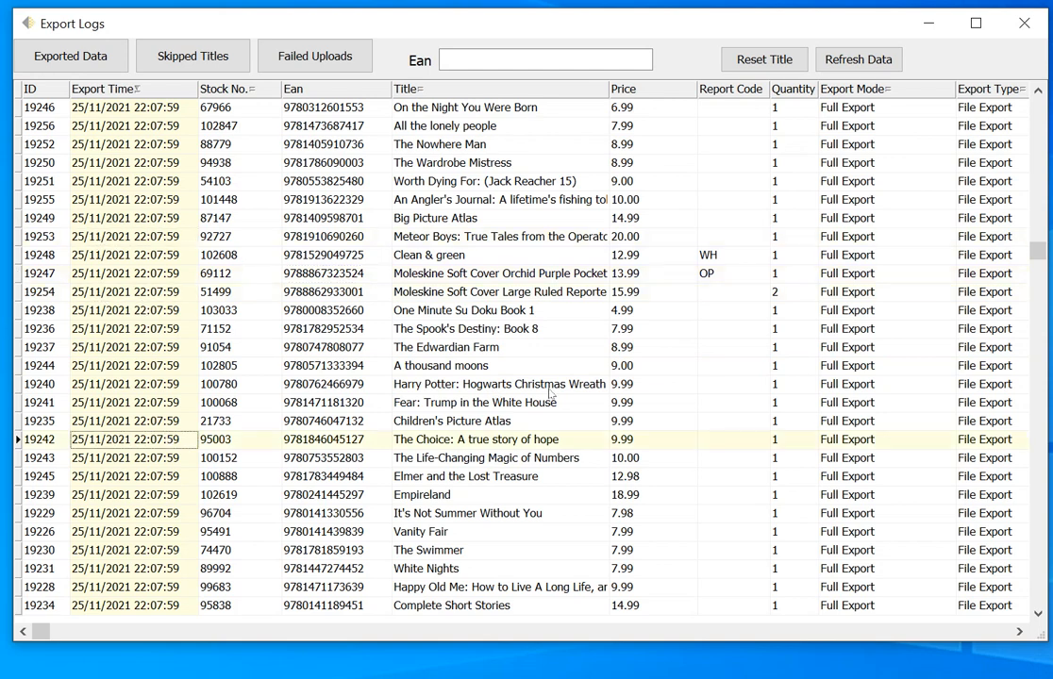
# Highlight The Spook's Destiny entry in the exported data log
pyautogui.click(500, 328)
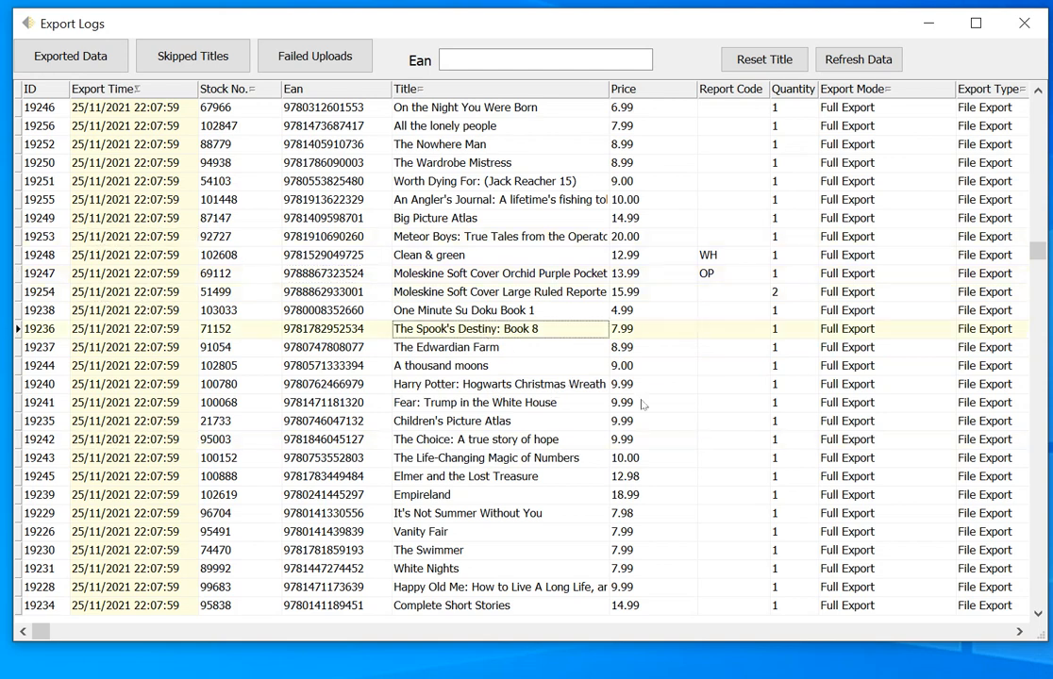
pyautogui.moveTo(574, 426)
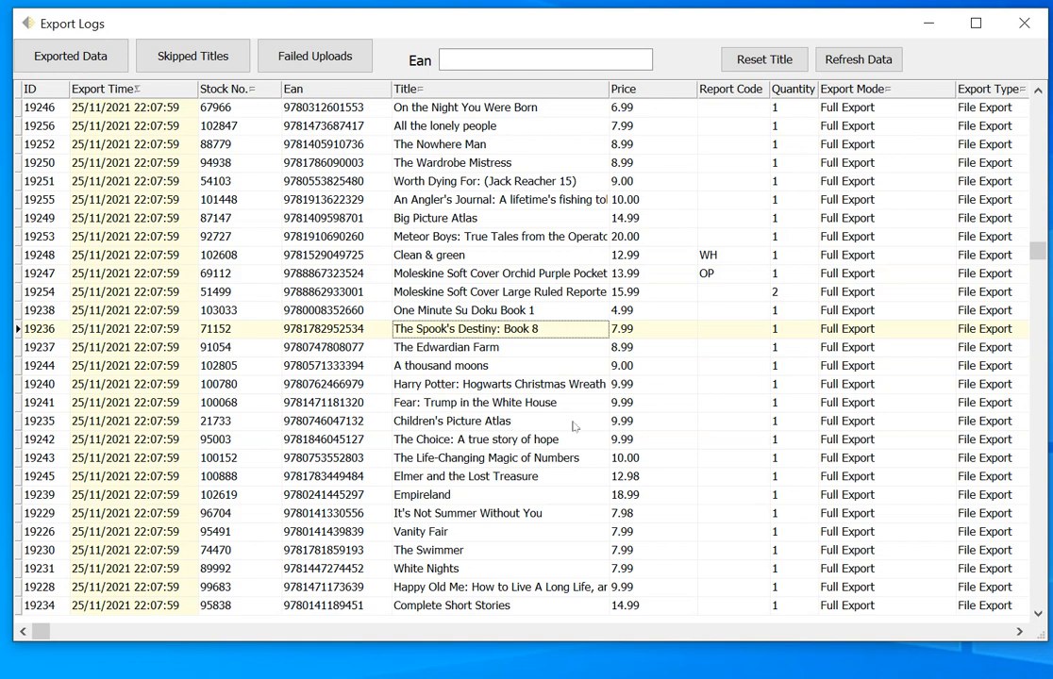
pyautogui.moveTo(577, 427)
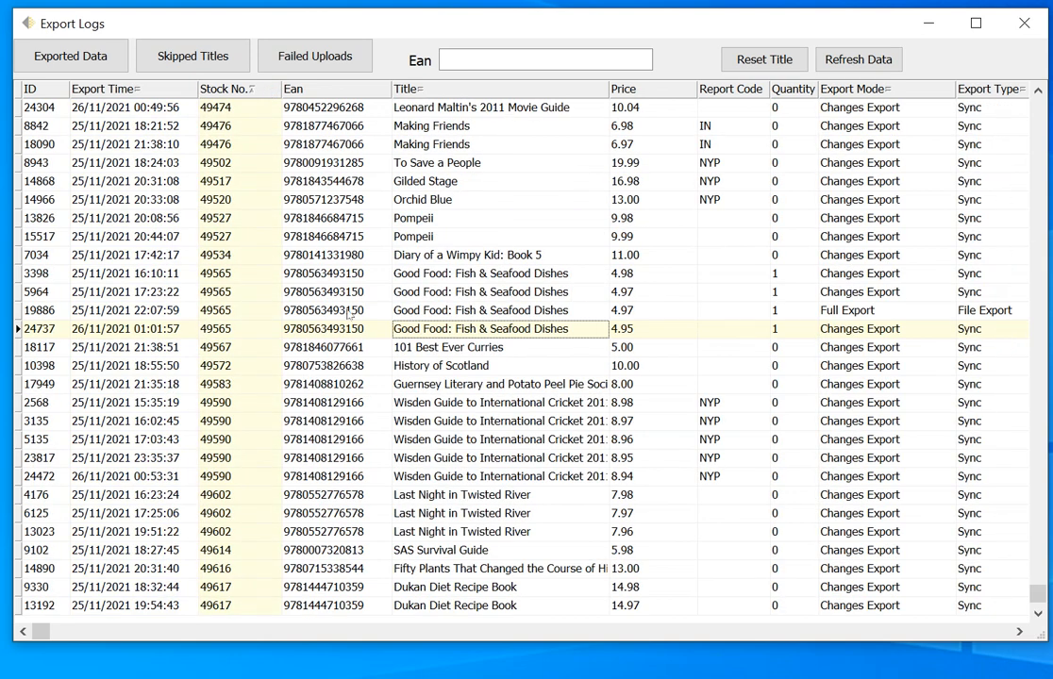
pyautogui.moveTo(328, 489)
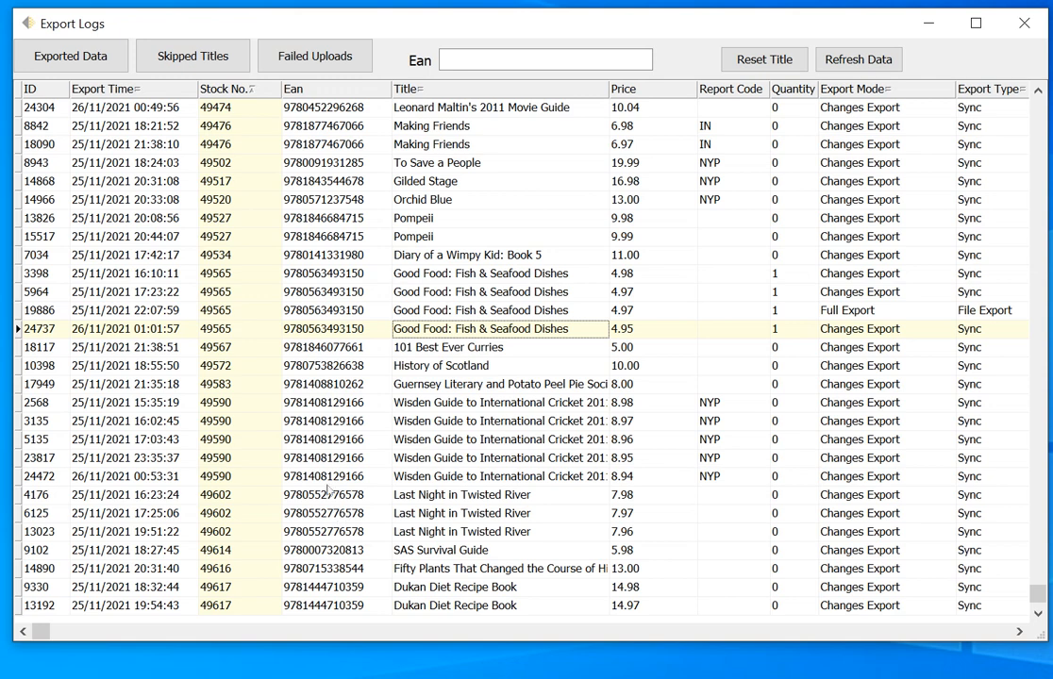
pyautogui.click(325, 476)
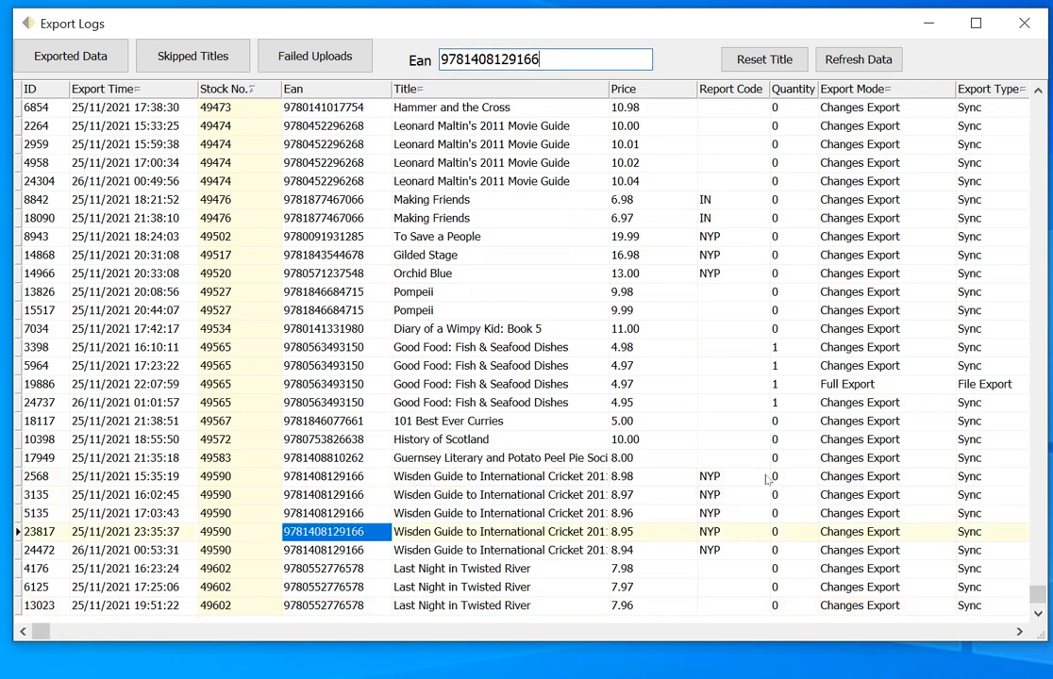
pyautogui.moveTo(519, 449)
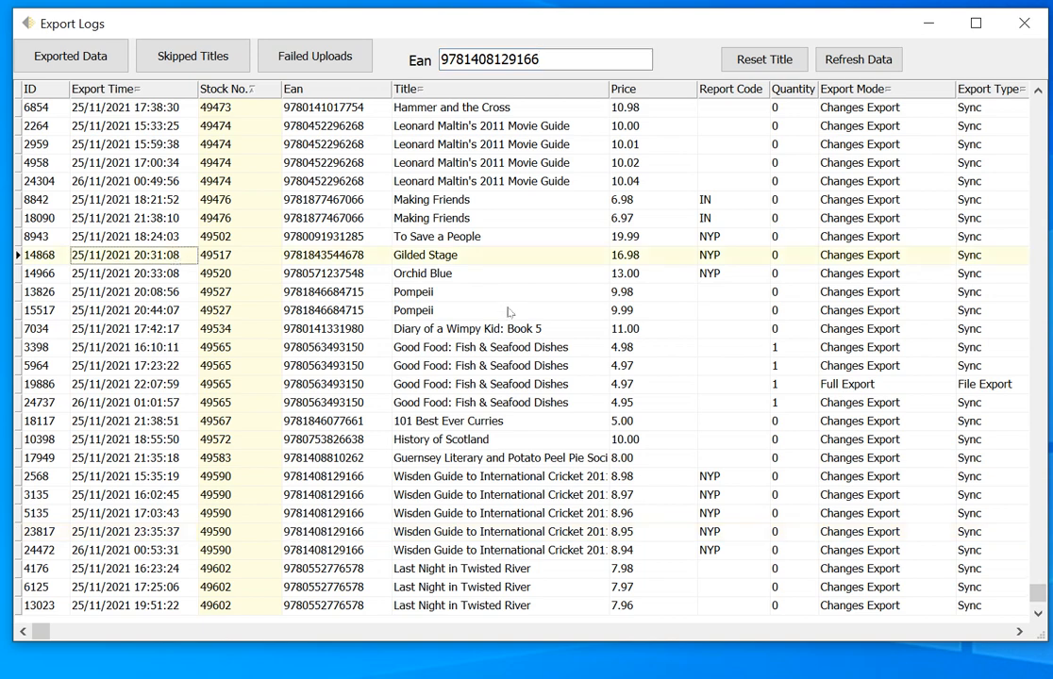
pyautogui.moveTo(717, 230)
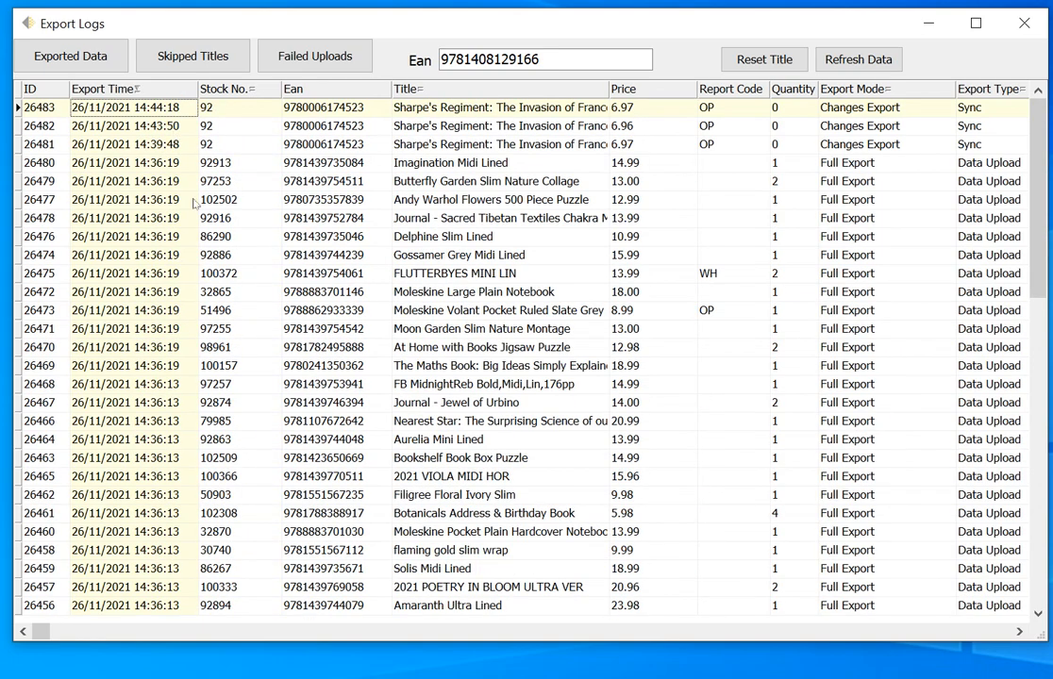
pyautogui.moveTo(132, 155)
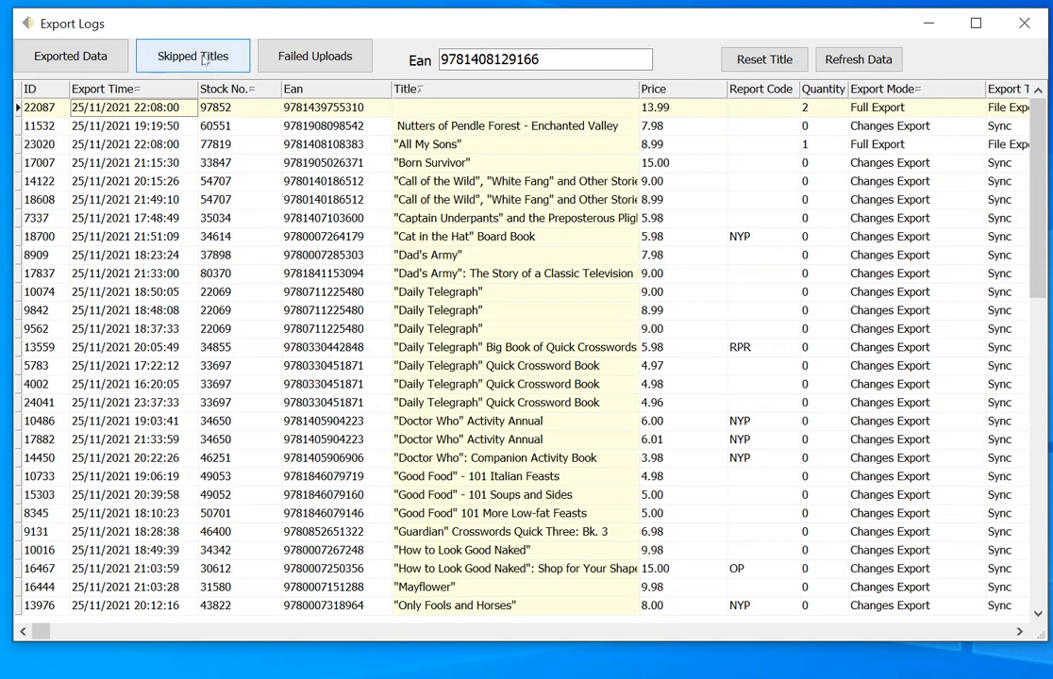
# Show the Skipped Titles list, adjust the Title column width, and return to the main exporter window
pyautogui.click(193, 57)
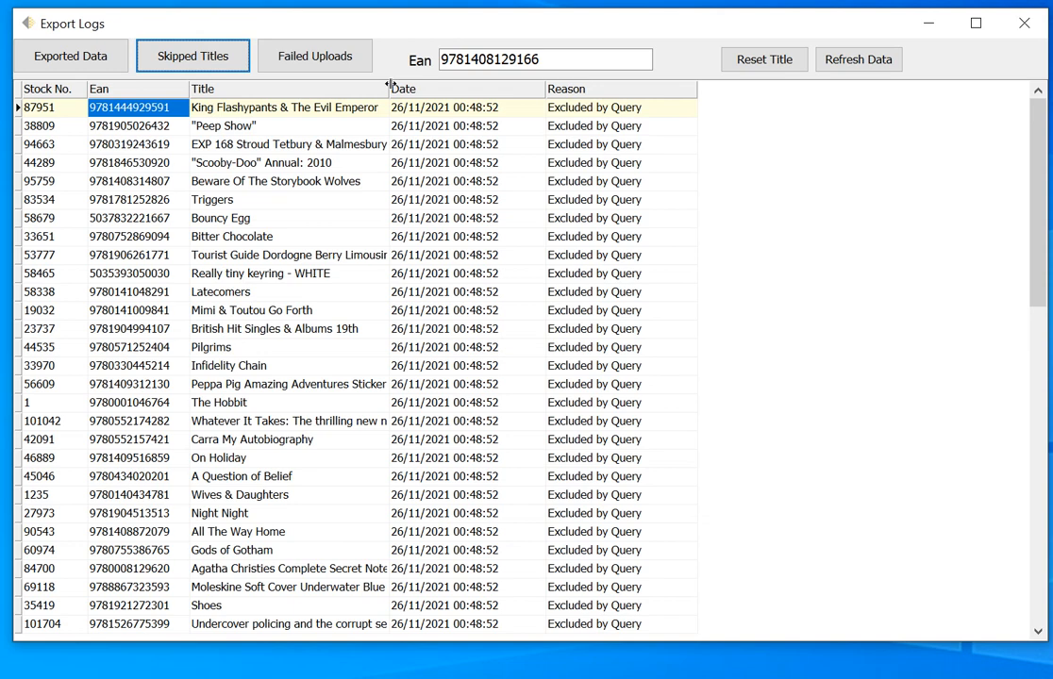
pyautogui.moveTo(389, 89); pyautogui.dragTo(472, 88)
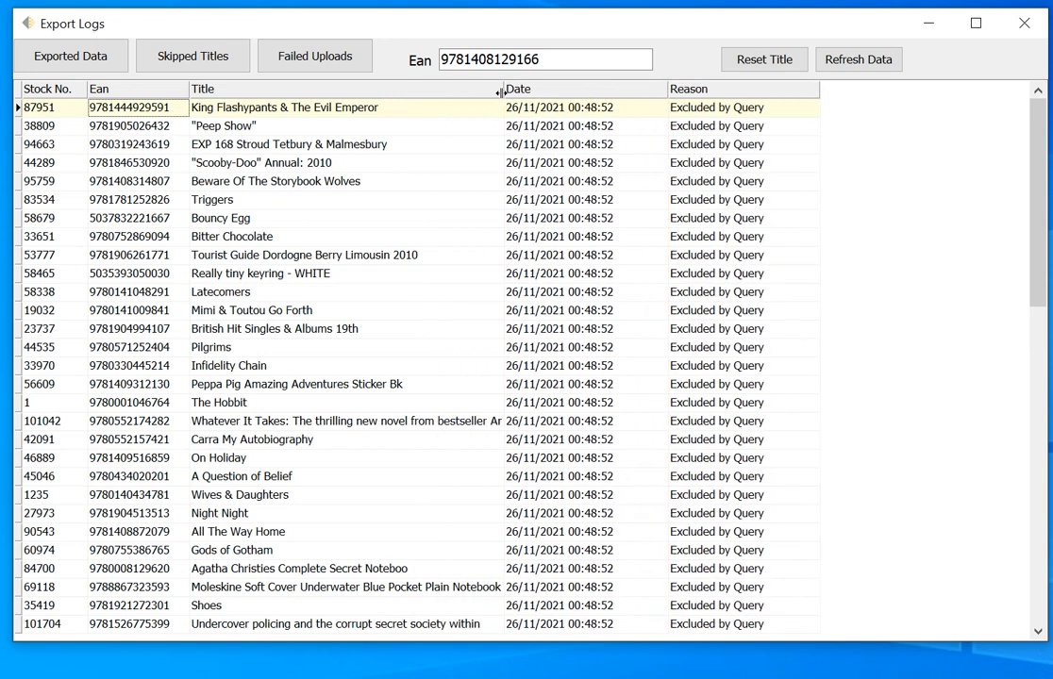
pyautogui.moveTo(498, 88); pyautogui.dragTo(498, 89)
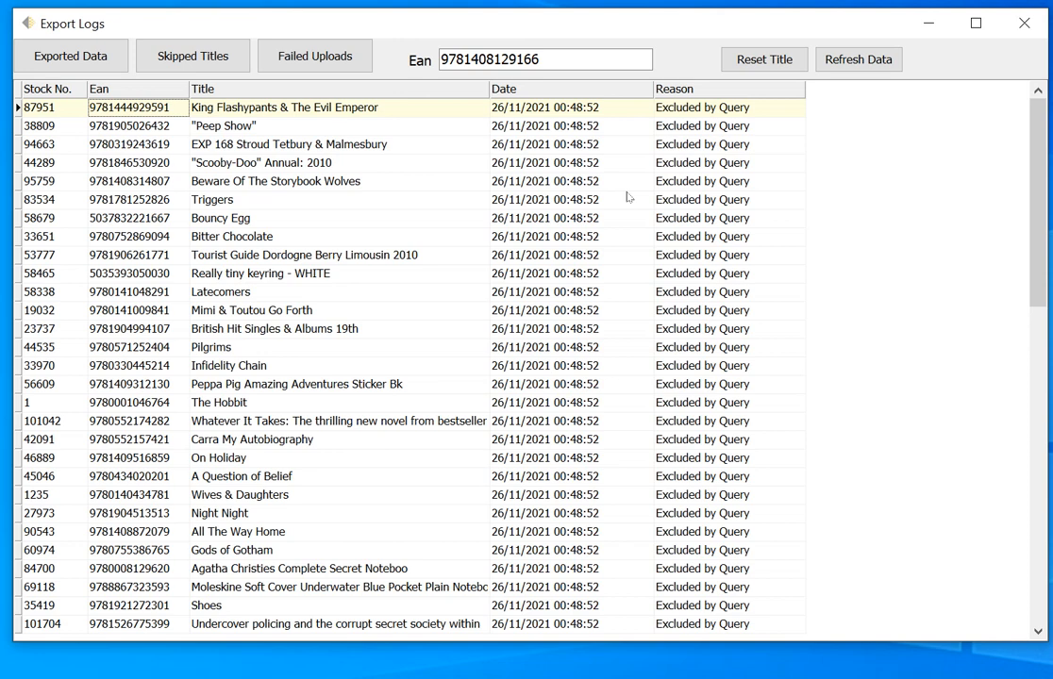
pyautogui.click(1022, 22)
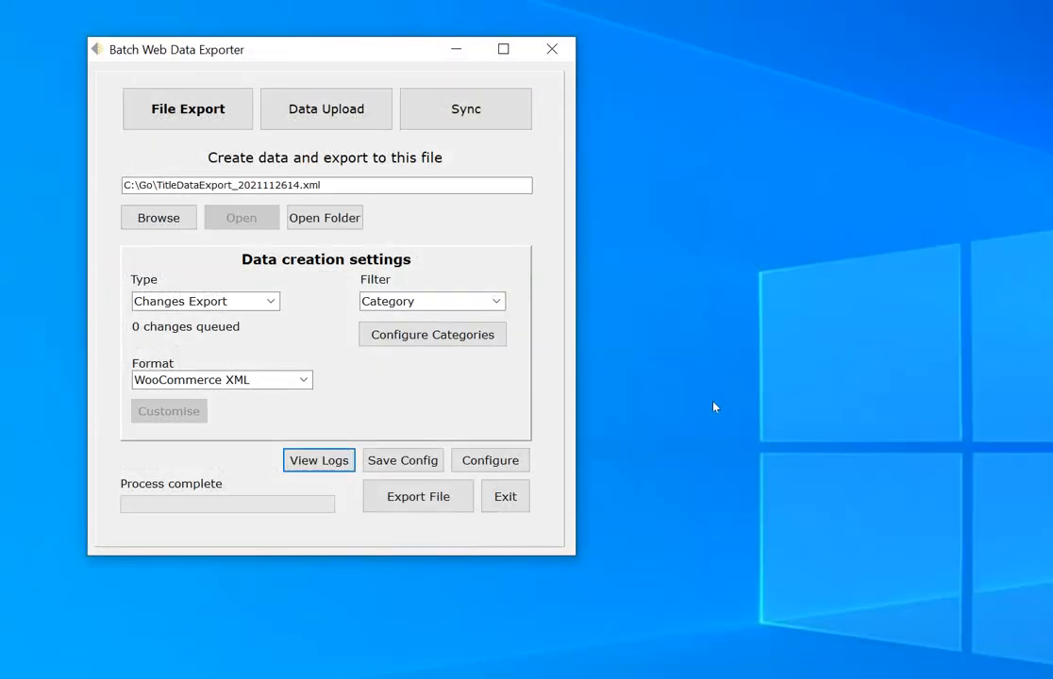
pyautogui.moveTo(491, 460)
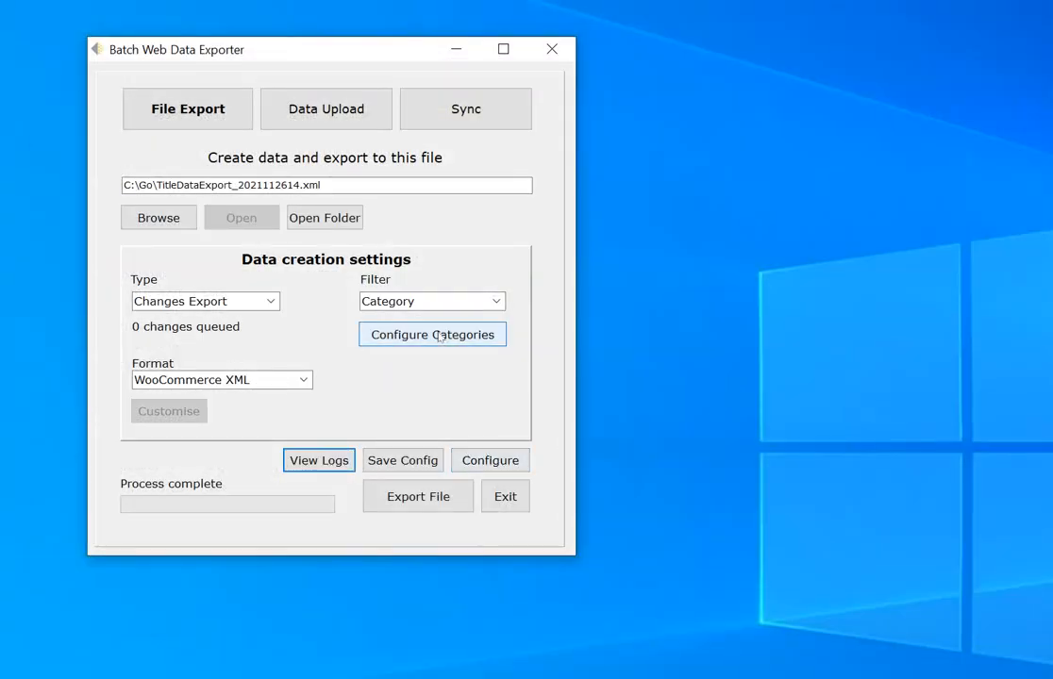
# Bring the Export Logs window back to the front on the skipped titles list
pyautogui.click(319, 461)
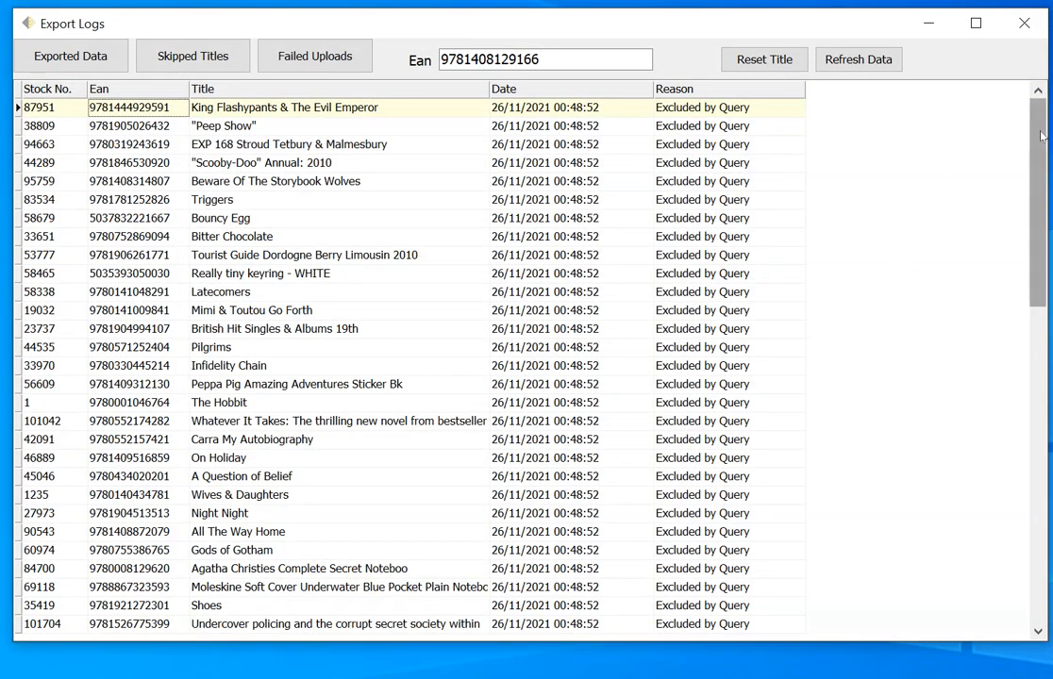
# Browse the skipped titles and inspect the Bitter Chocolate entry excluded by query
pyautogui.scroll(-3)
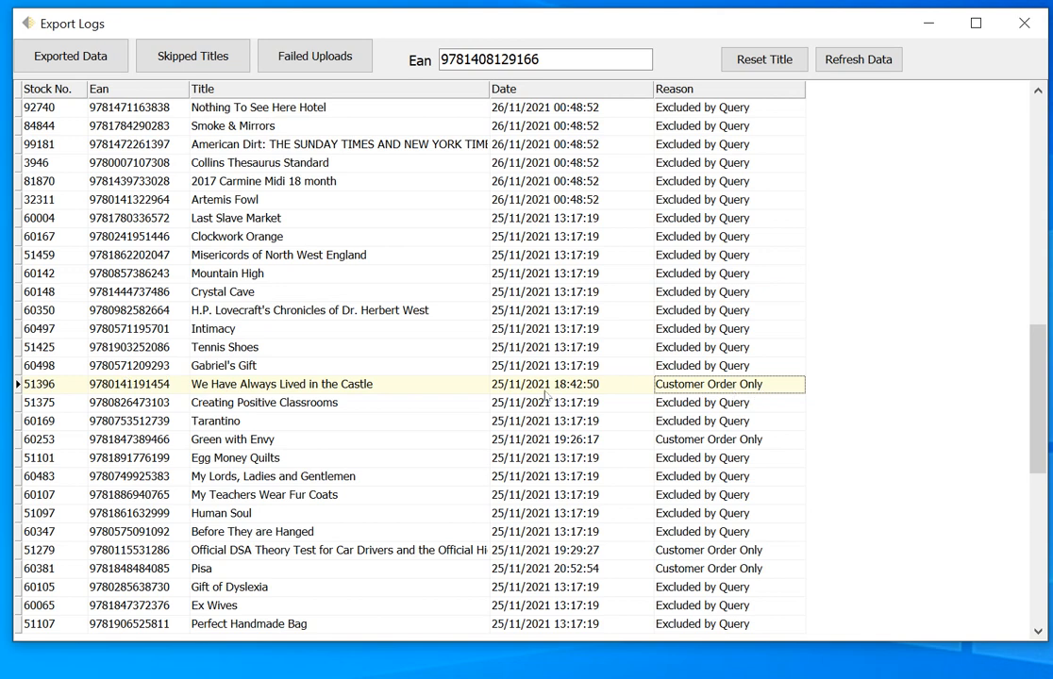
pyautogui.moveTo(645, 396)
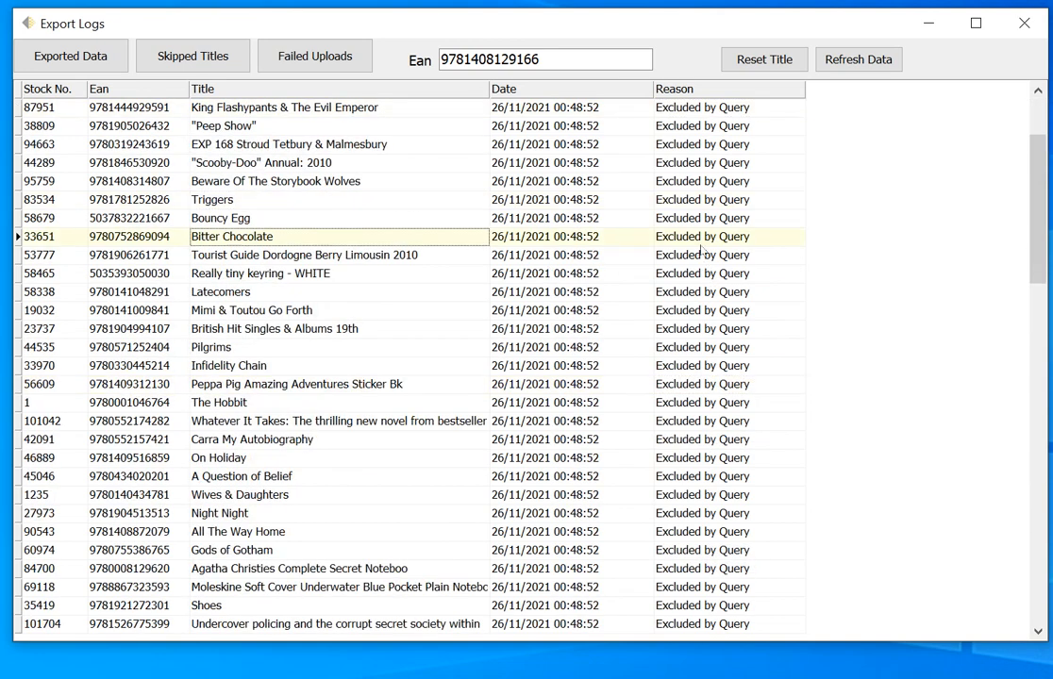
pyautogui.click(702, 236)
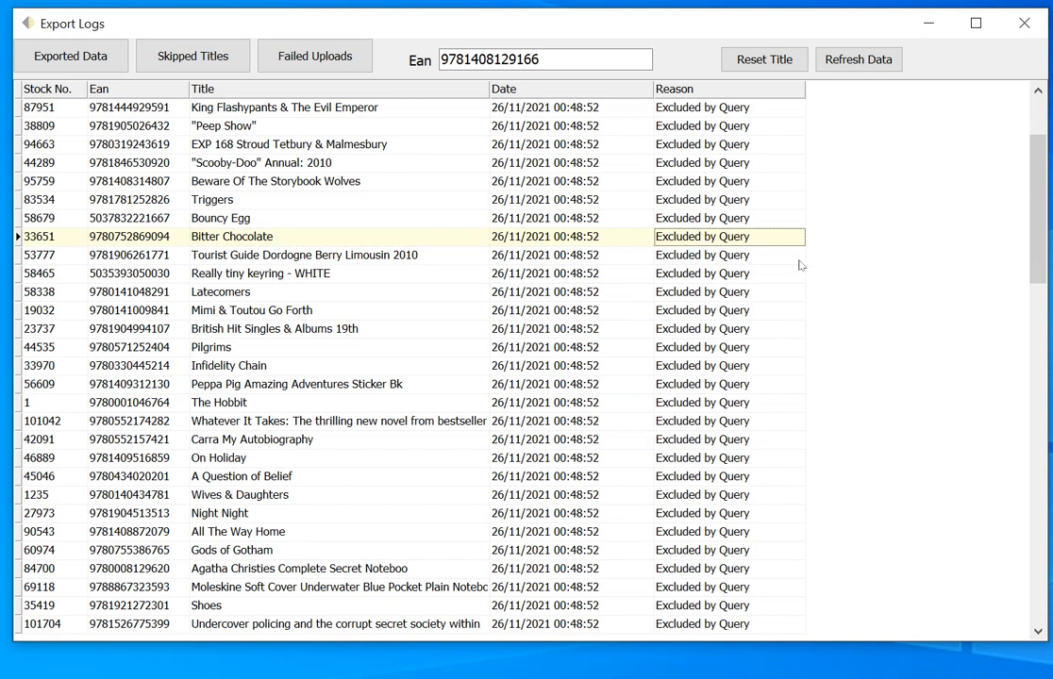
pyautogui.moveTo(804, 264)
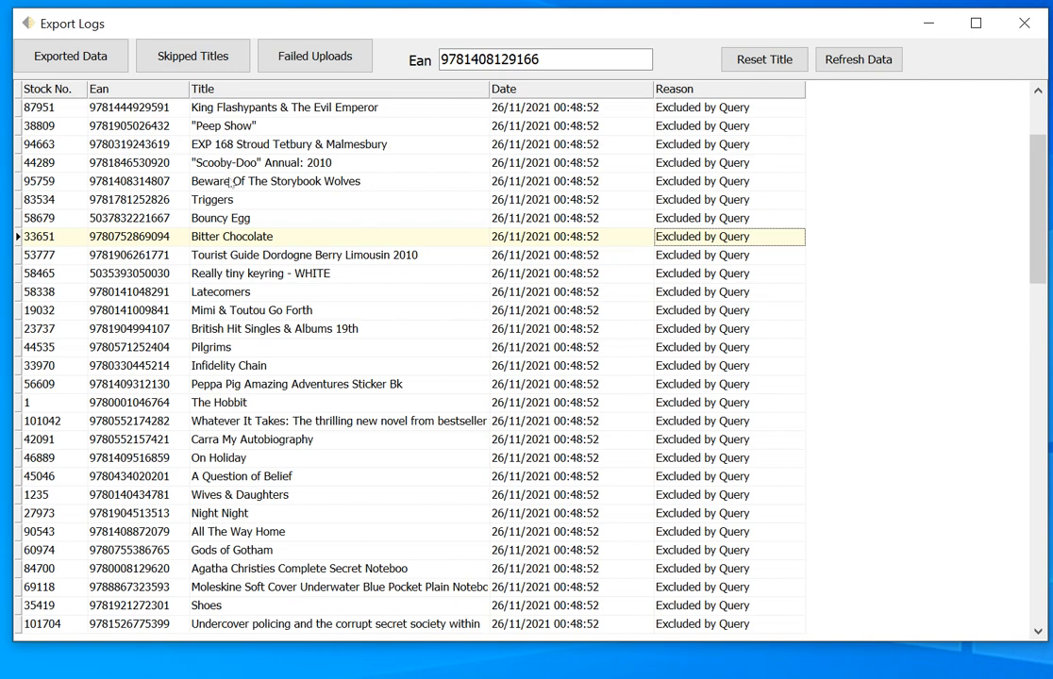
pyautogui.click(231, 236)
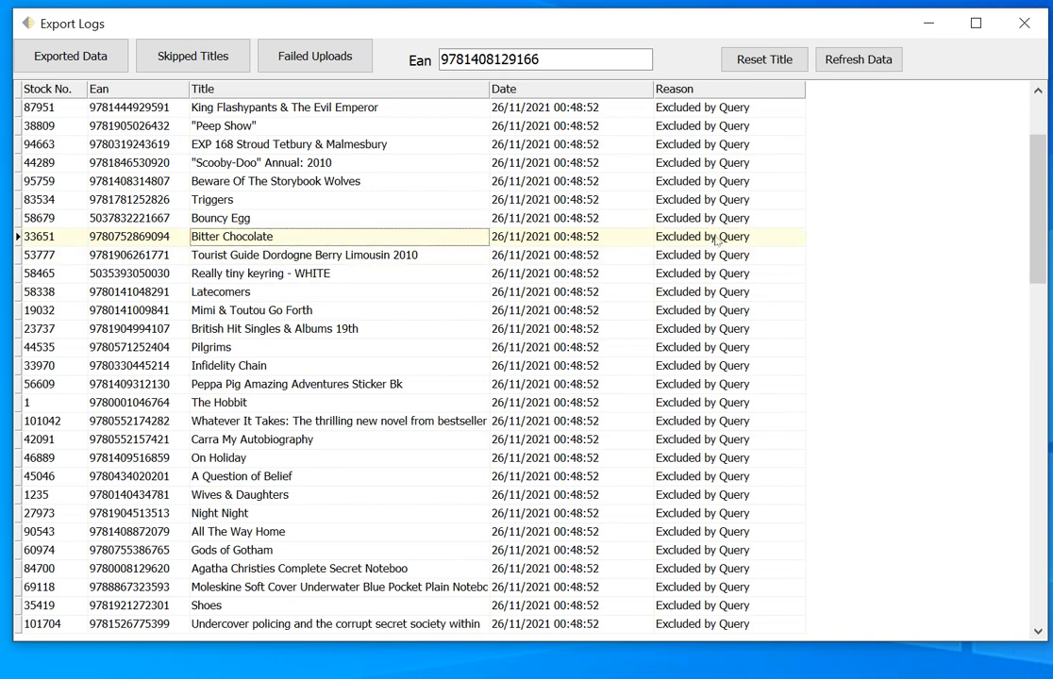
pyautogui.click(702, 237)
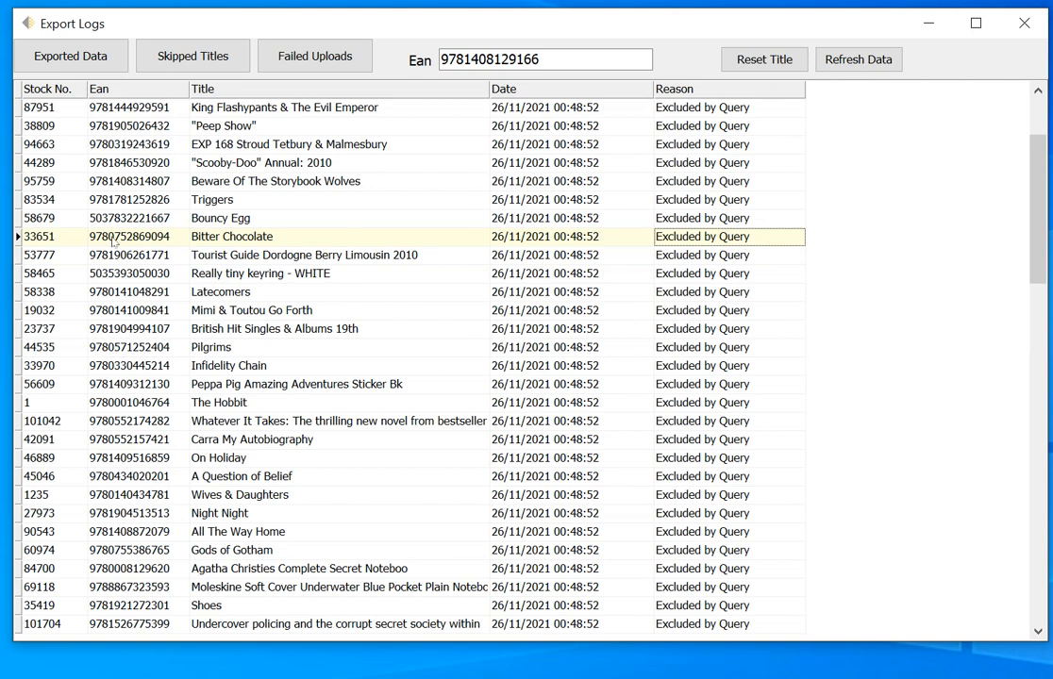
pyautogui.moveTo(545, 244)
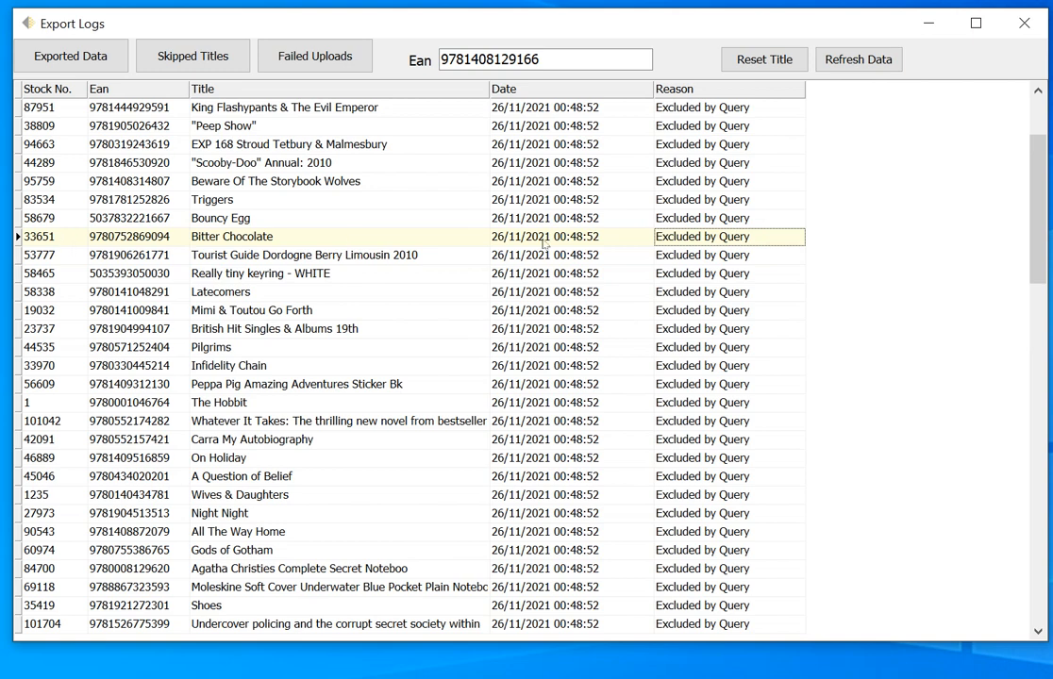
pyautogui.moveTo(710, 353)
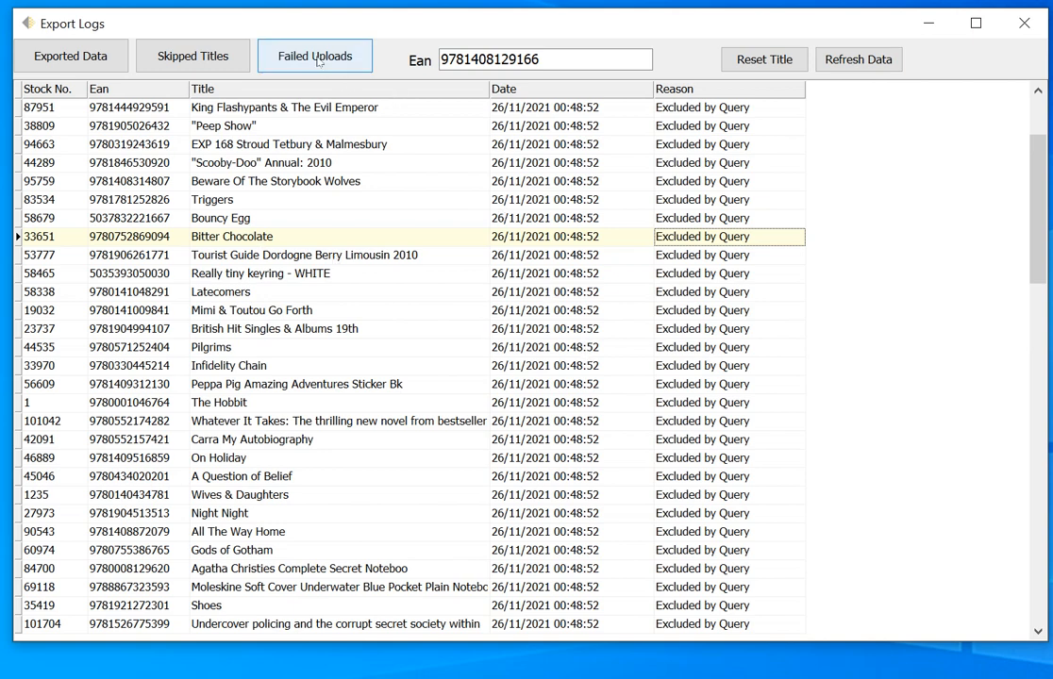
# Show Failed Uploads and look through Its Mini Slinky, Five Little Ducks, Machine Gunners and BBC Proms 2015 guide failures
pyautogui.click(315, 57)
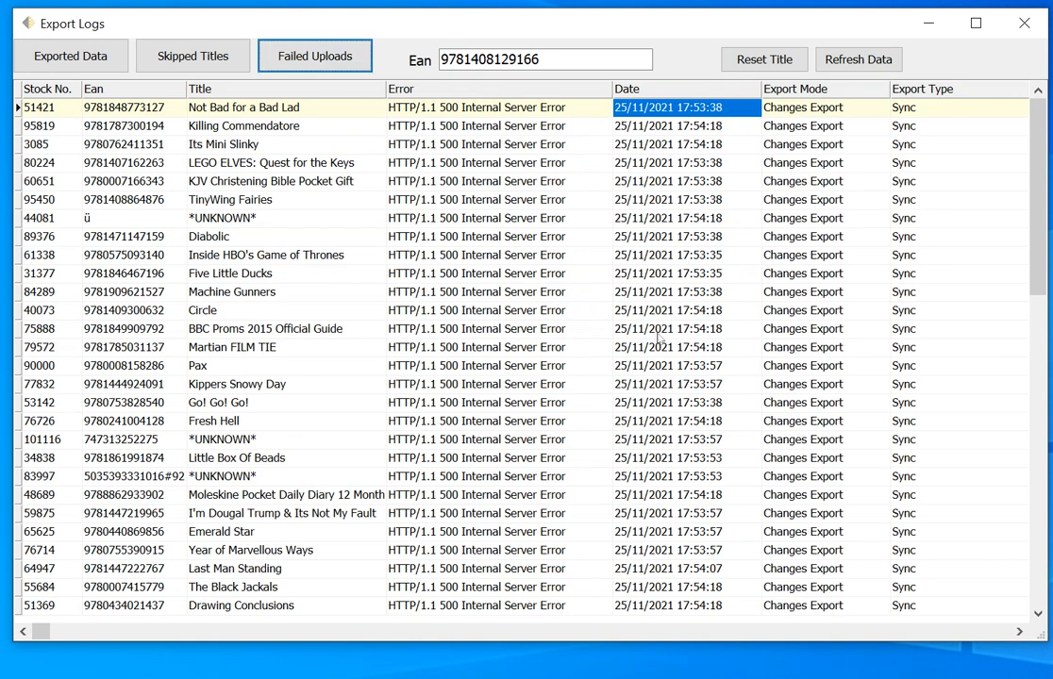
pyautogui.moveTo(315, 56)
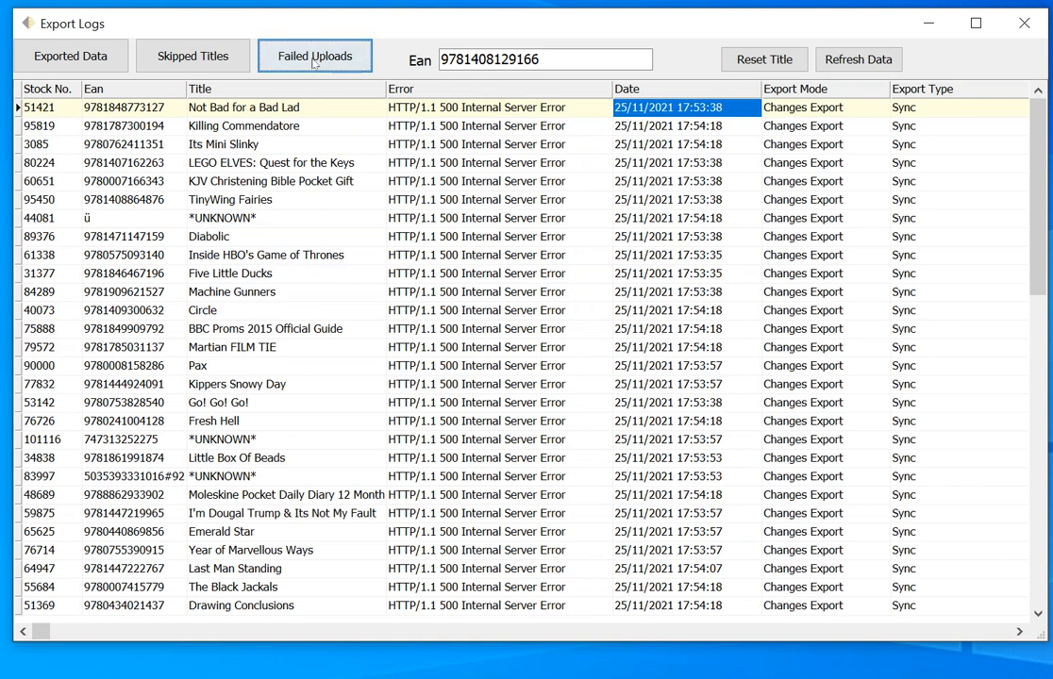
pyautogui.click(223, 143)
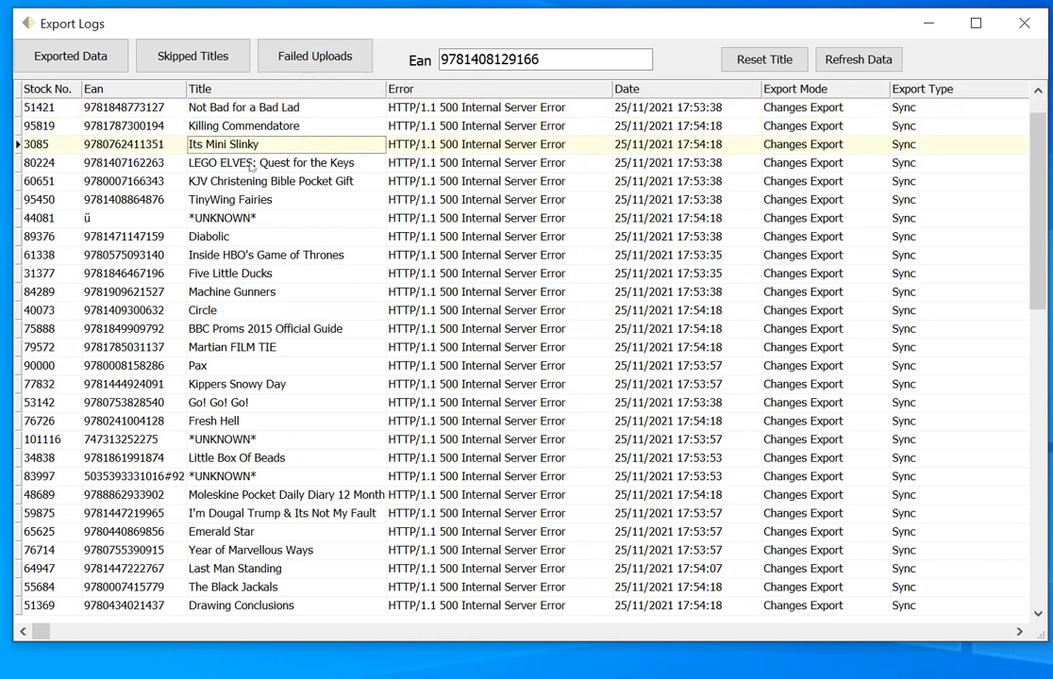
pyautogui.click(228, 271)
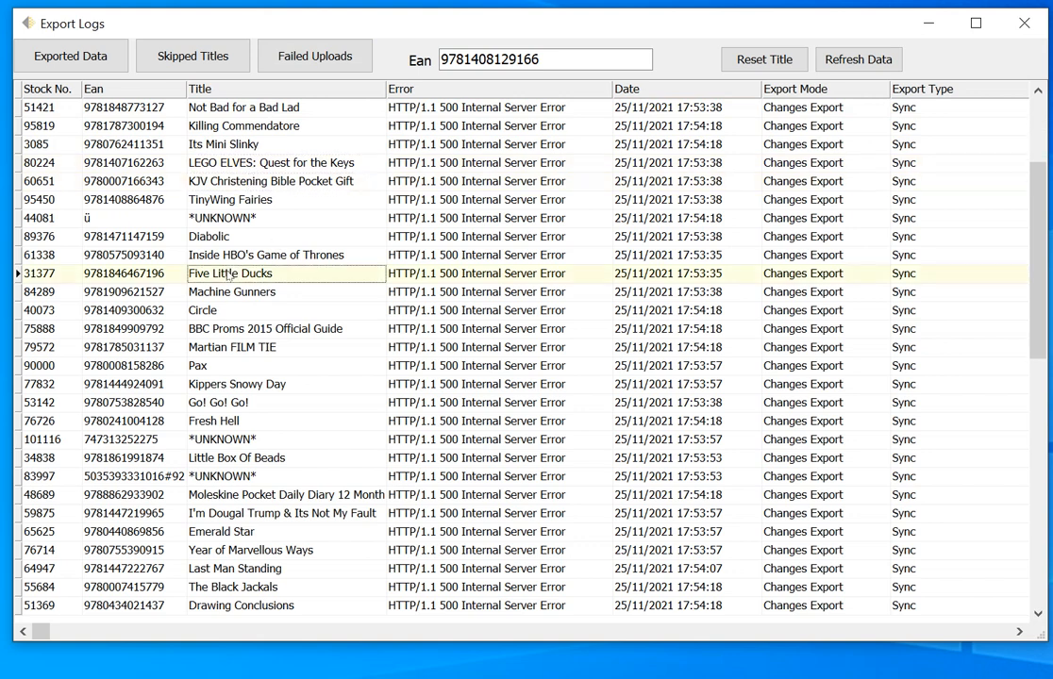
pyautogui.moveTo(524, 115)
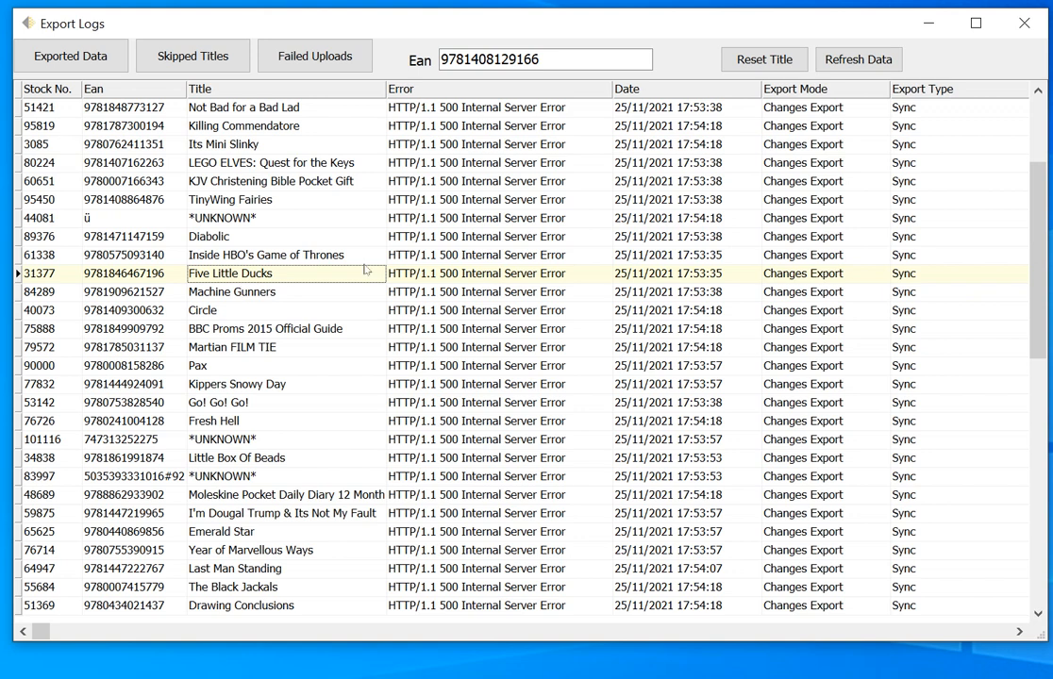
pyautogui.click(230, 290)
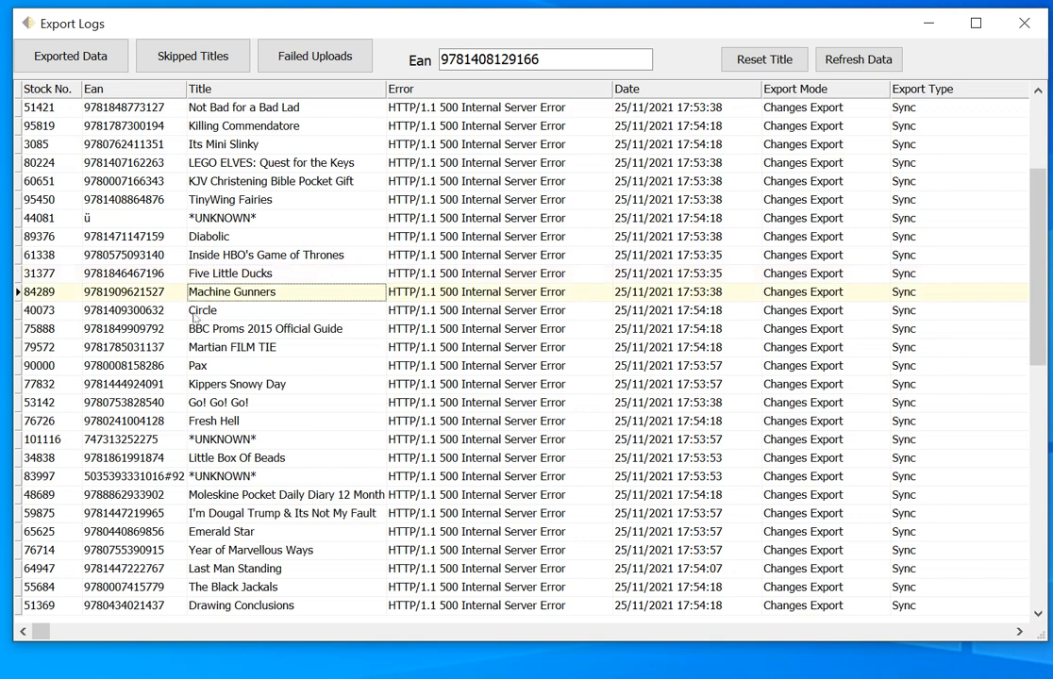
pyautogui.click(264, 328)
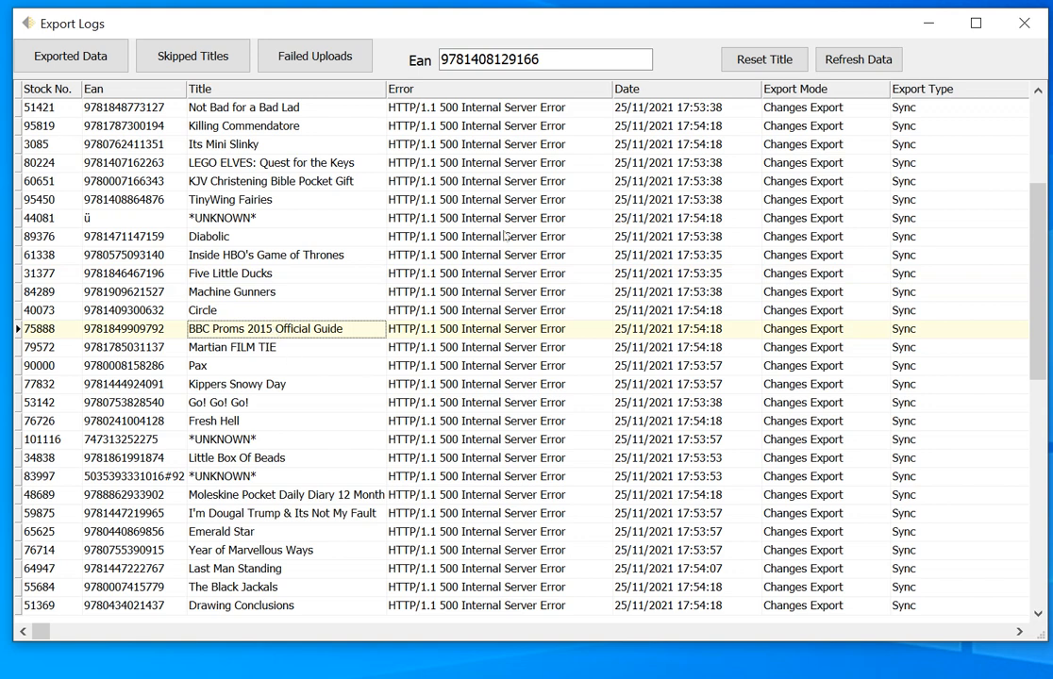
pyautogui.moveTo(508, 294)
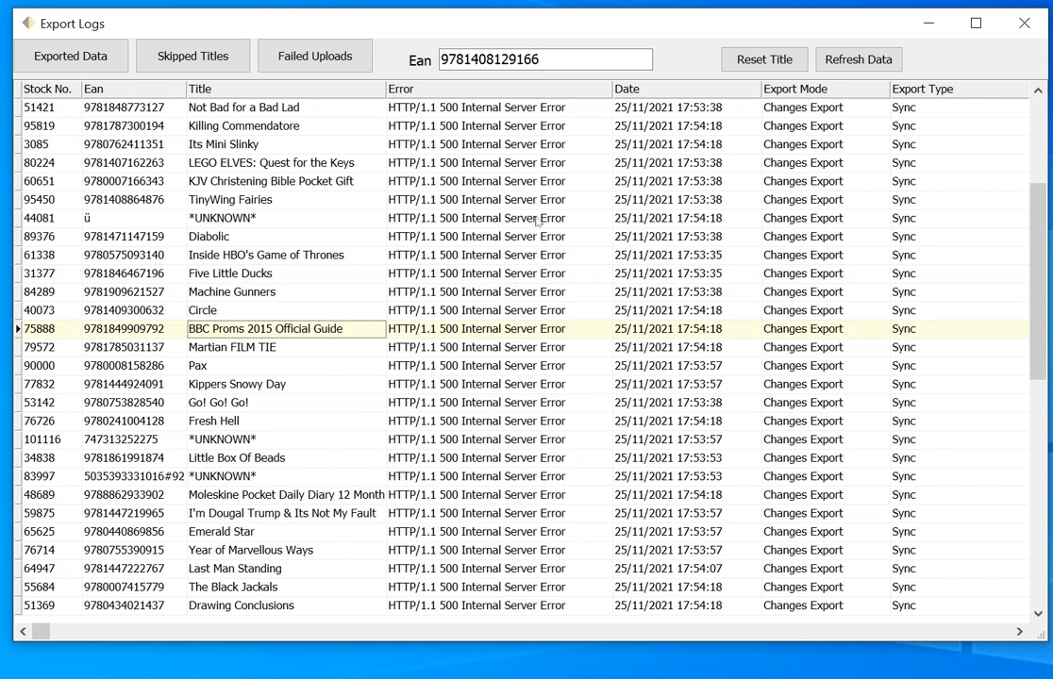
pyautogui.moveTo(506, 311)
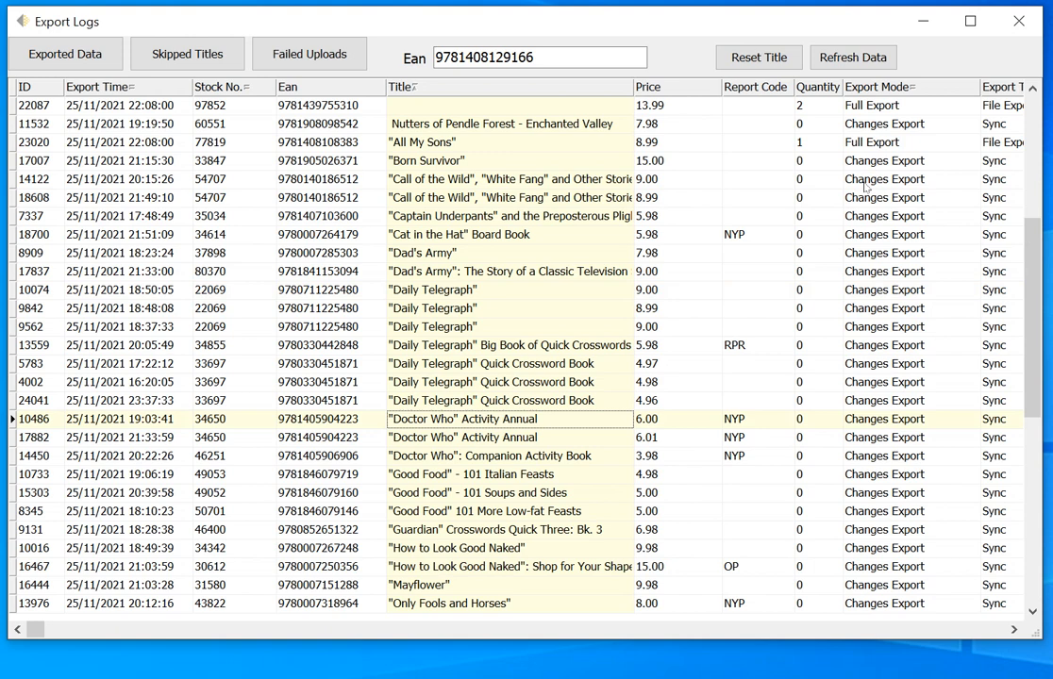
pyautogui.moveTo(709, 255)
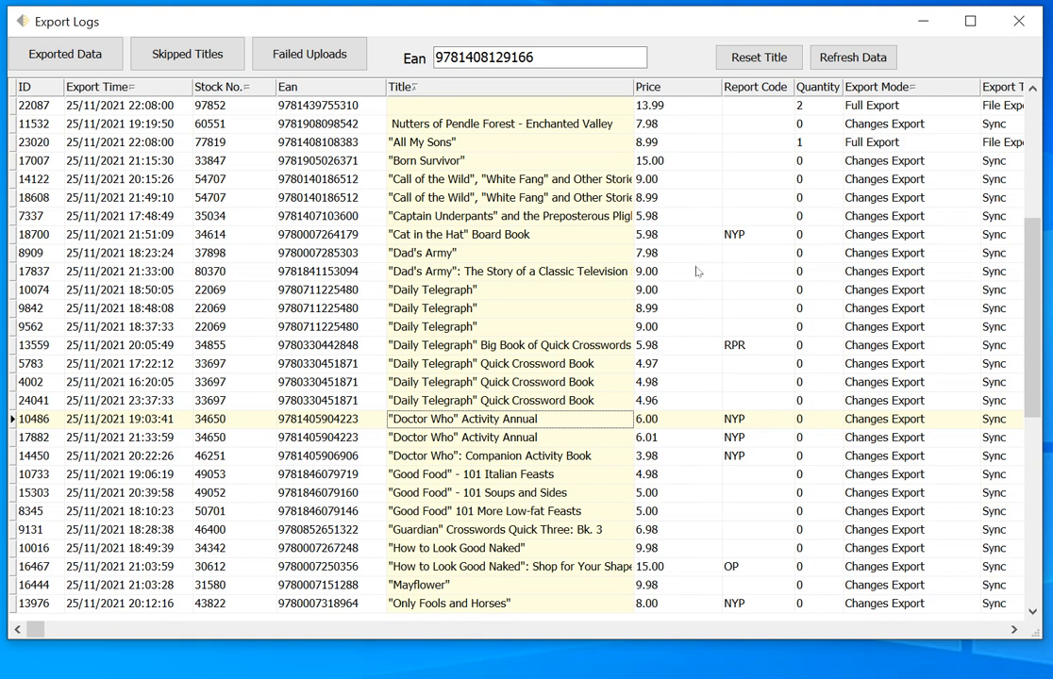
pyautogui.moveTo(621, 291)
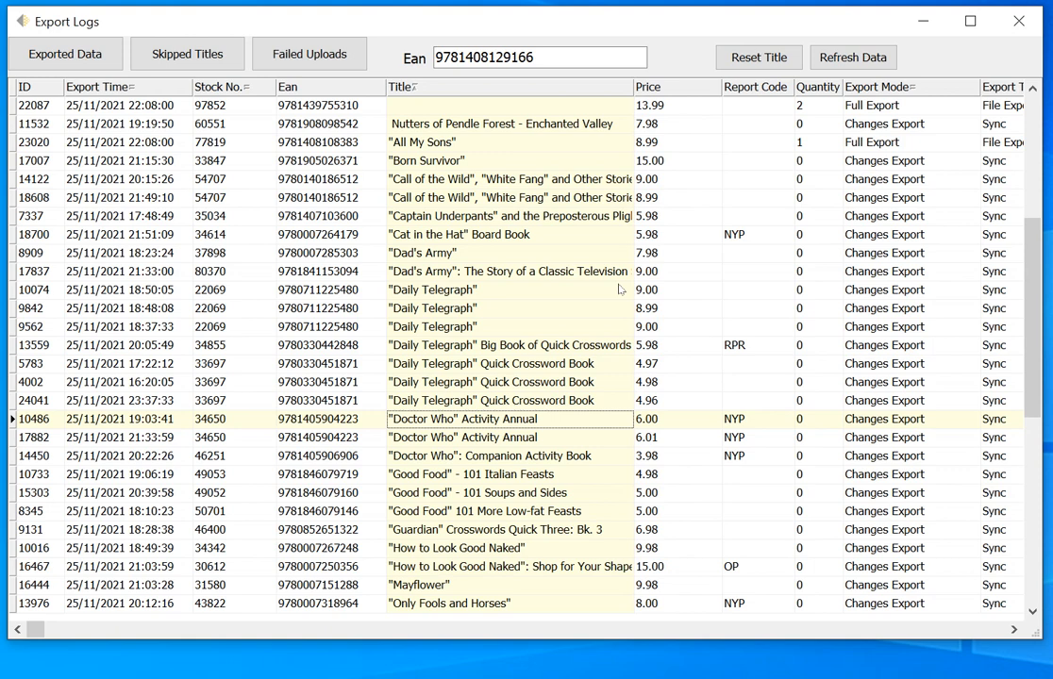
# Browse the exported entries from All My Sons to the Dad's Army entry and inspect it
pyautogui.click(319, 272)
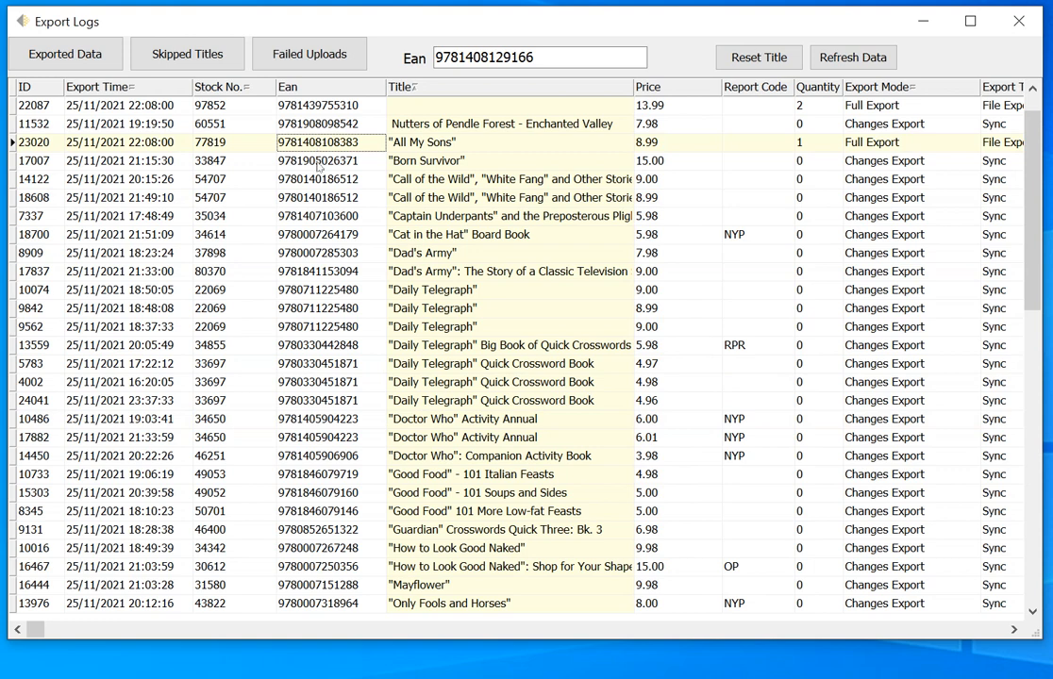
pyautogui.click(330, 215)
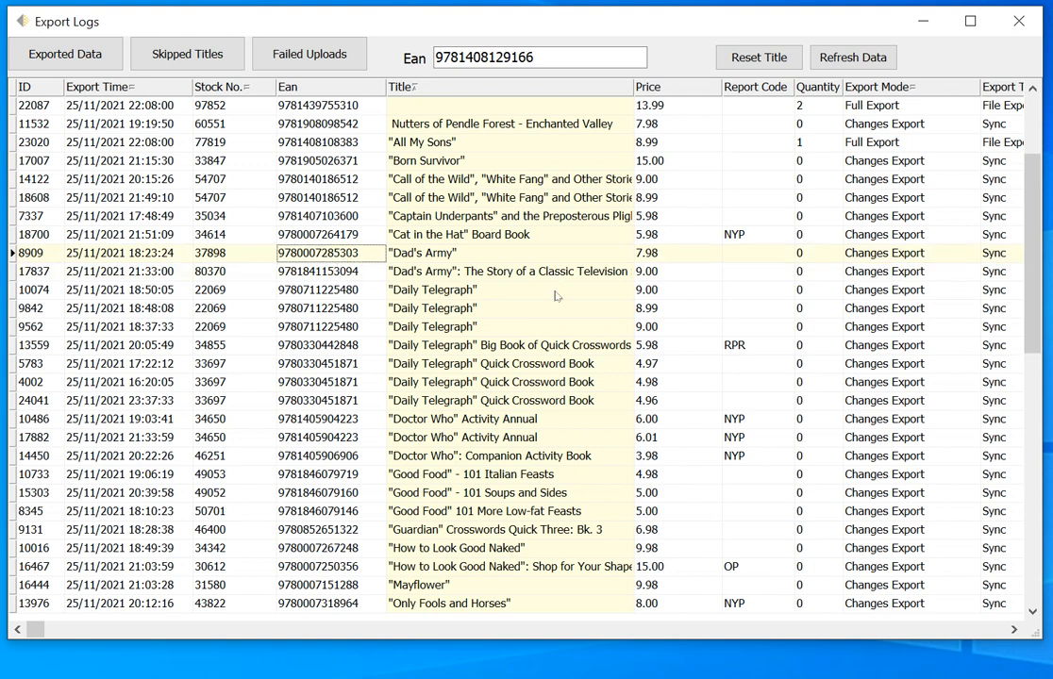
pyautogui.moveTo(500, 300)
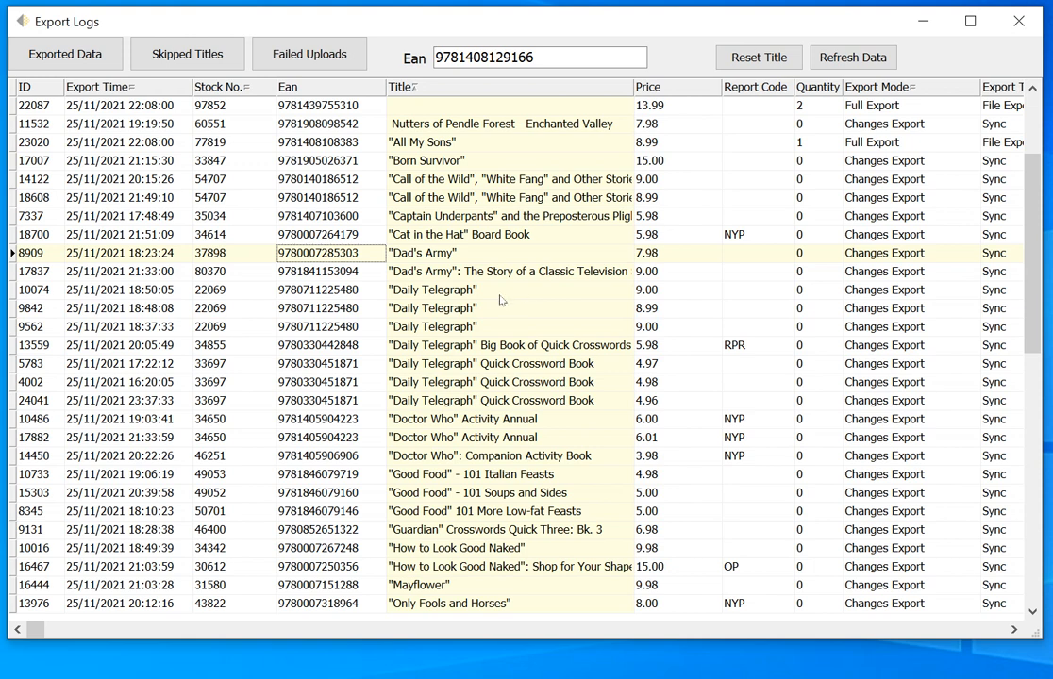
pyautogui.click(434, 291)
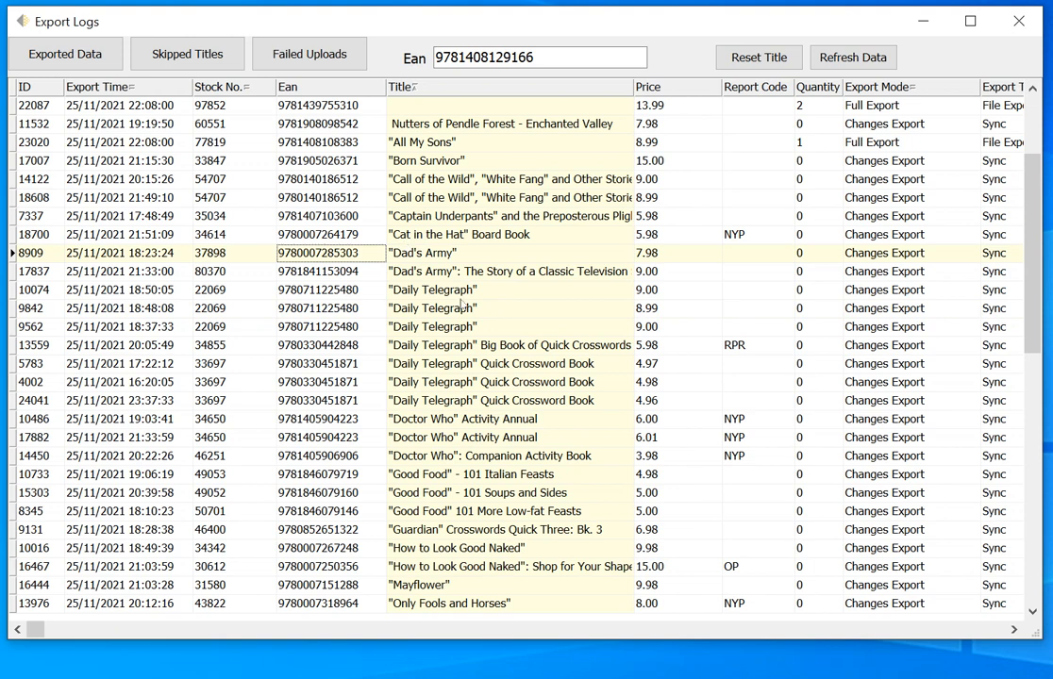
pyautogui.moveTo(532, 318)
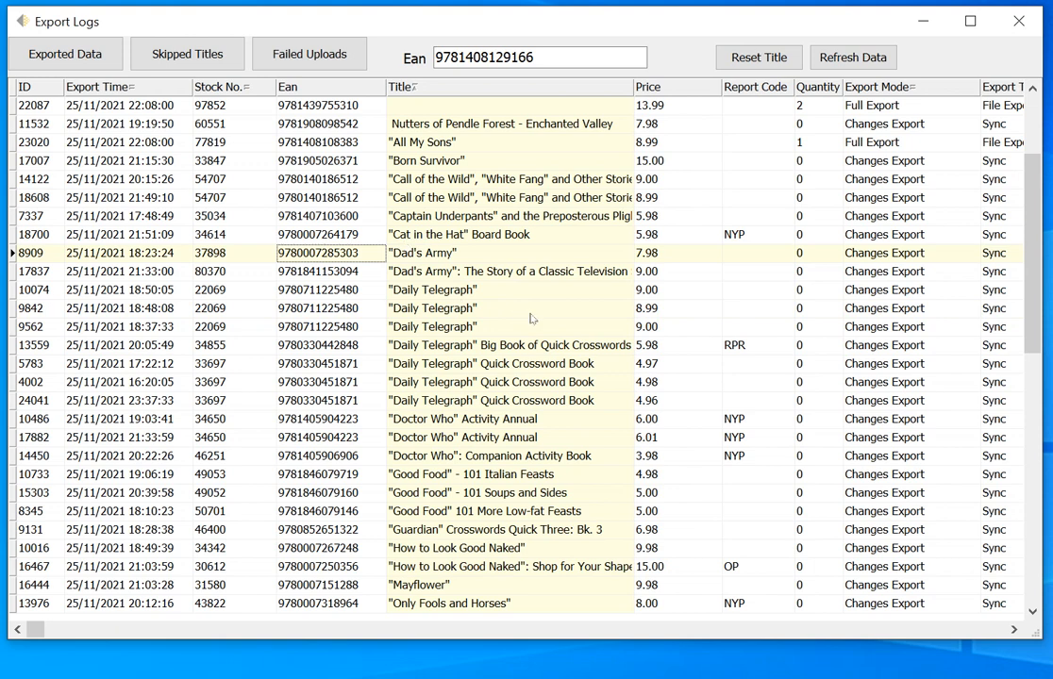
pyautogui.moveTo(543, 309)
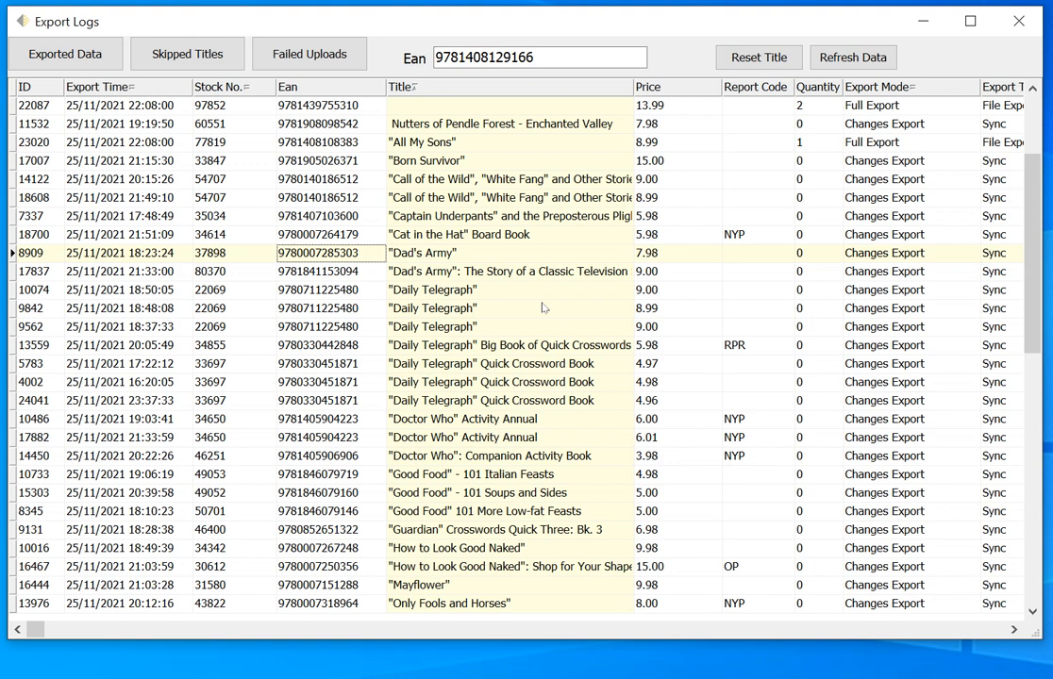
pyautogui.moveTo(540, 308)
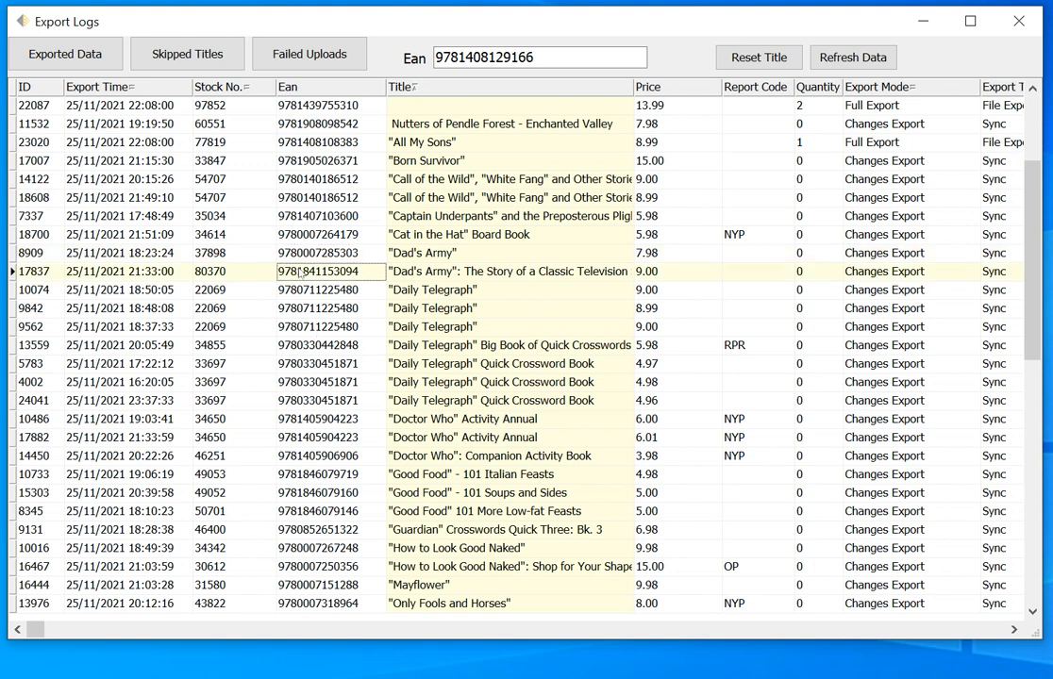
# Reset the export history for Dad's Army (stock 37898), confirm it, and reopen the export logs
pyautogui.click(330, 253)
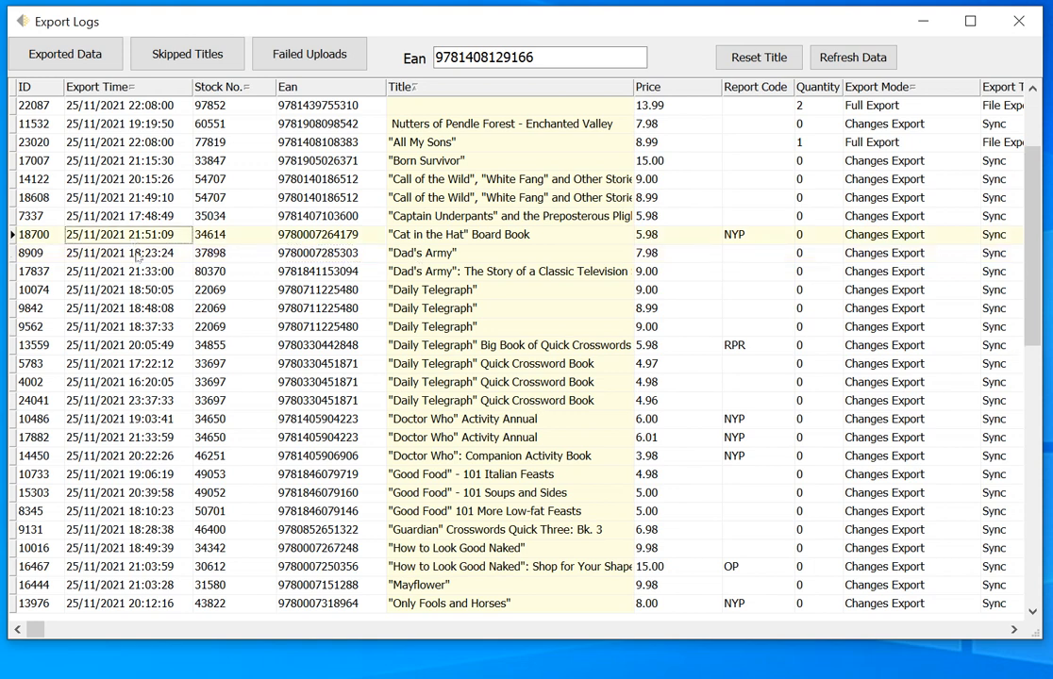
pyautogui.click(124, 253)
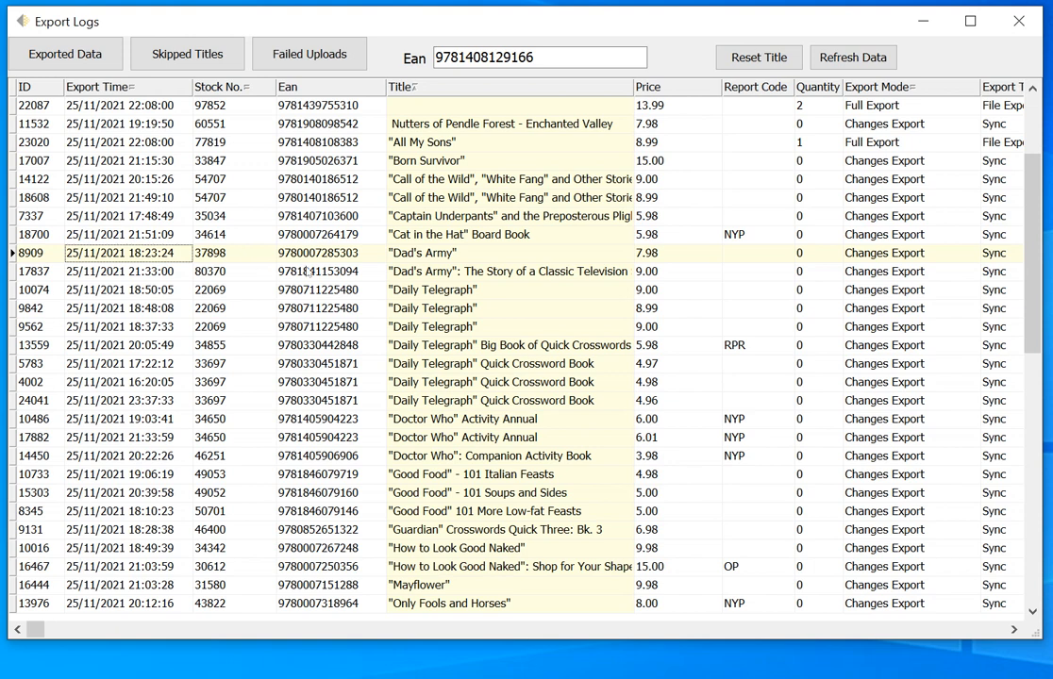
pyautogui.moveTo(763, 99)
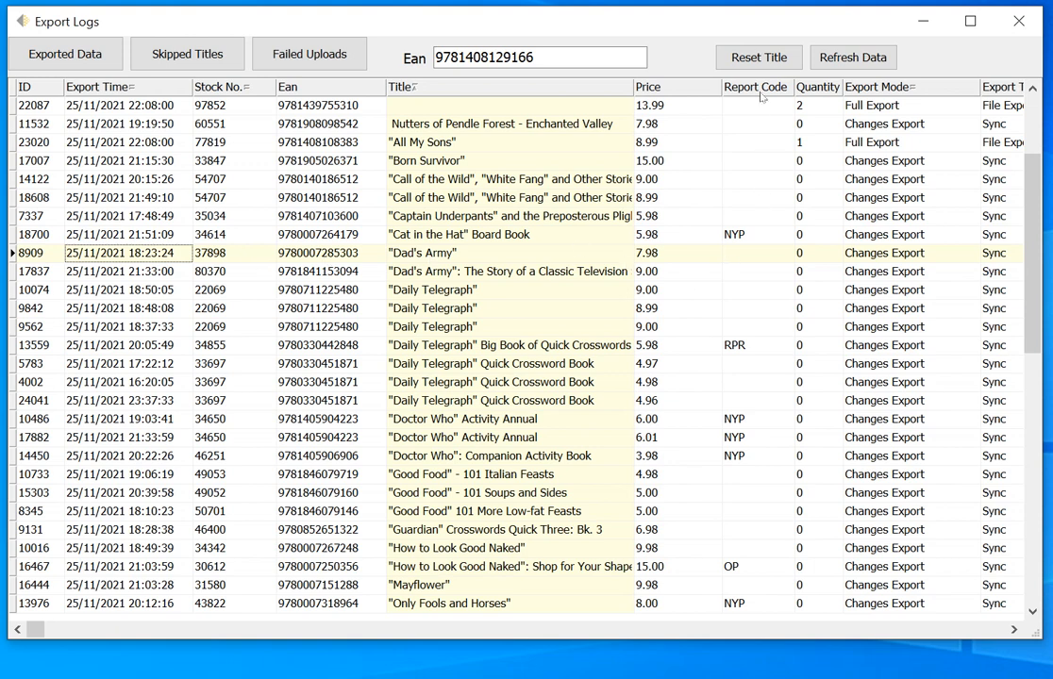
pyautogui.click(758, 56)
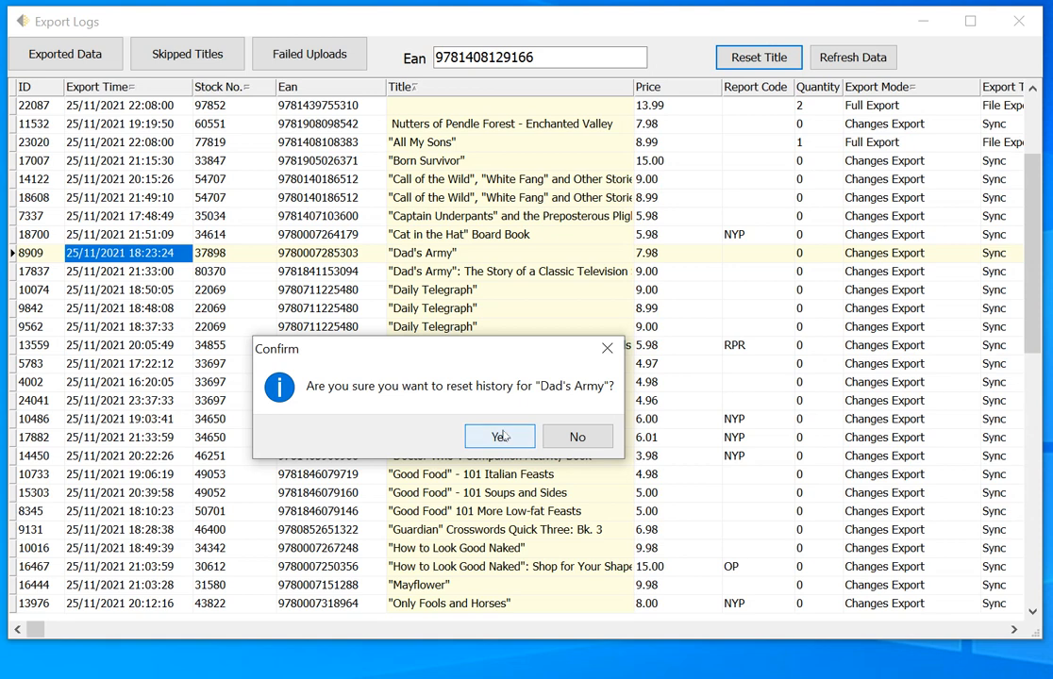
pyautogui.click(498, 435)
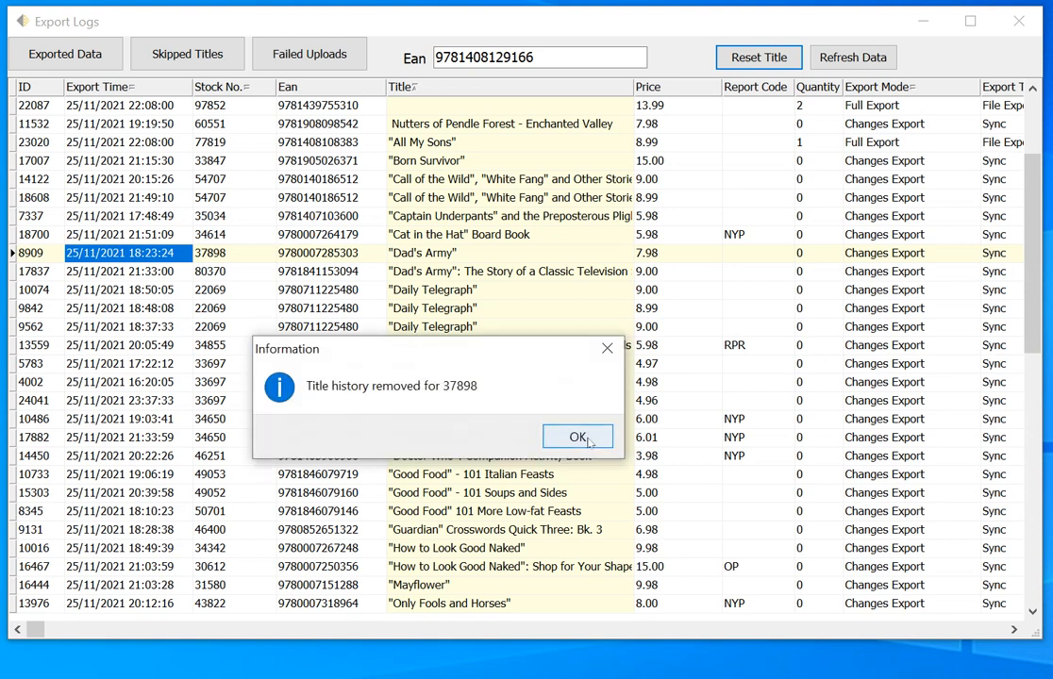
pyautogui.click(577, 437)
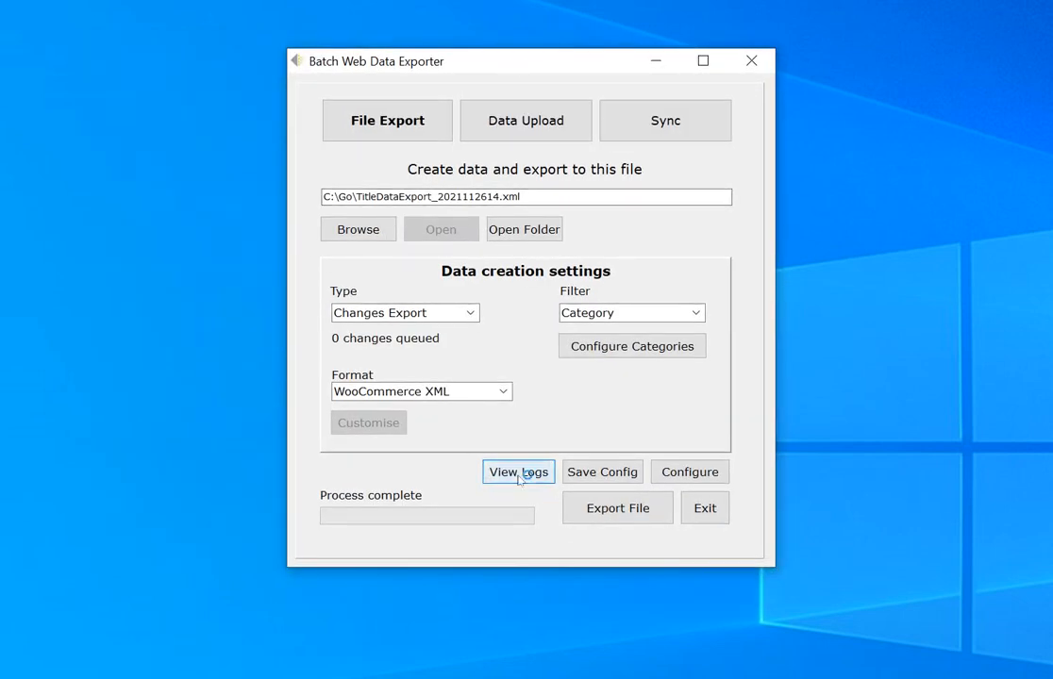
pyautogui.click(517, 472)
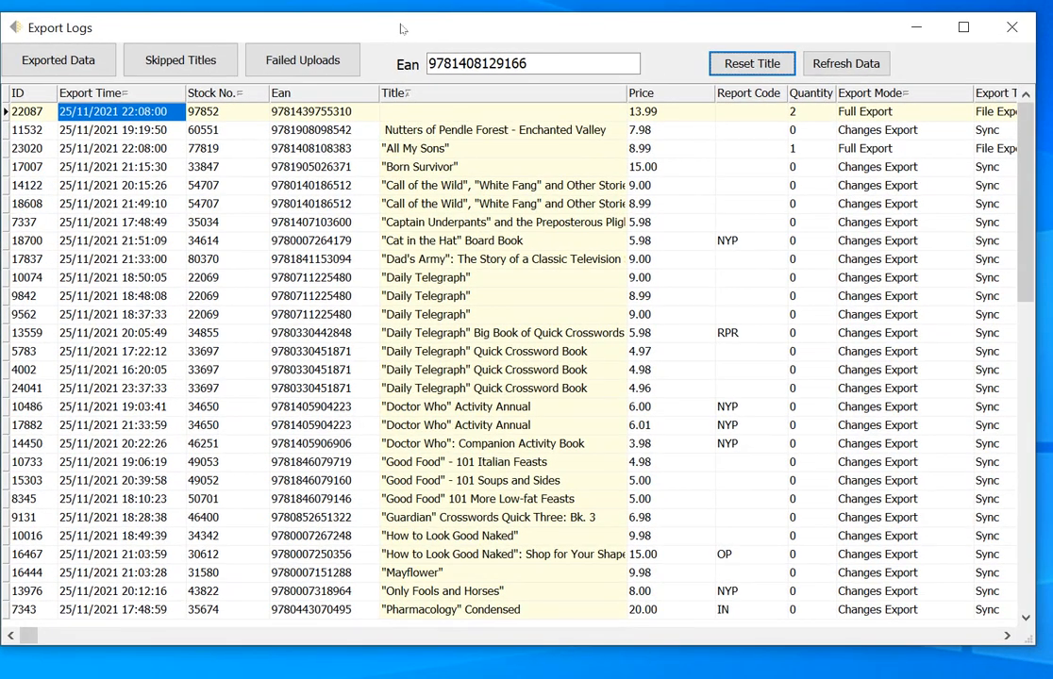